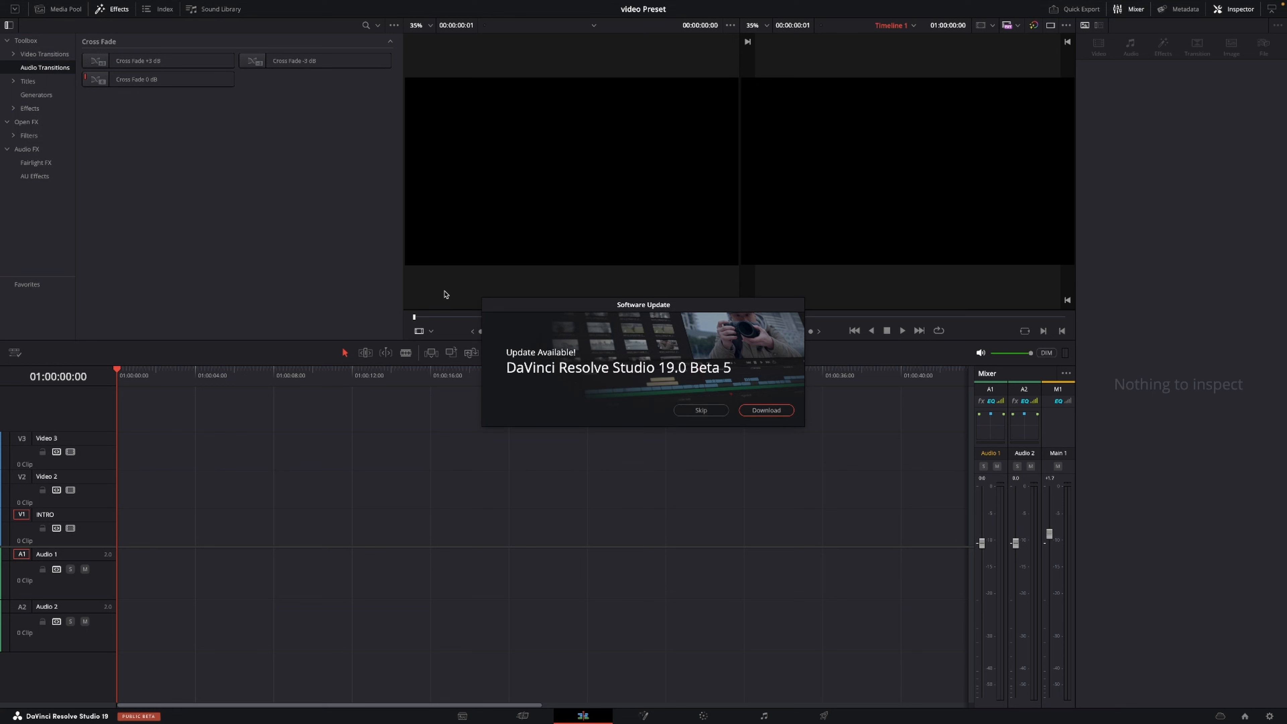
mouse_move(413, 249)
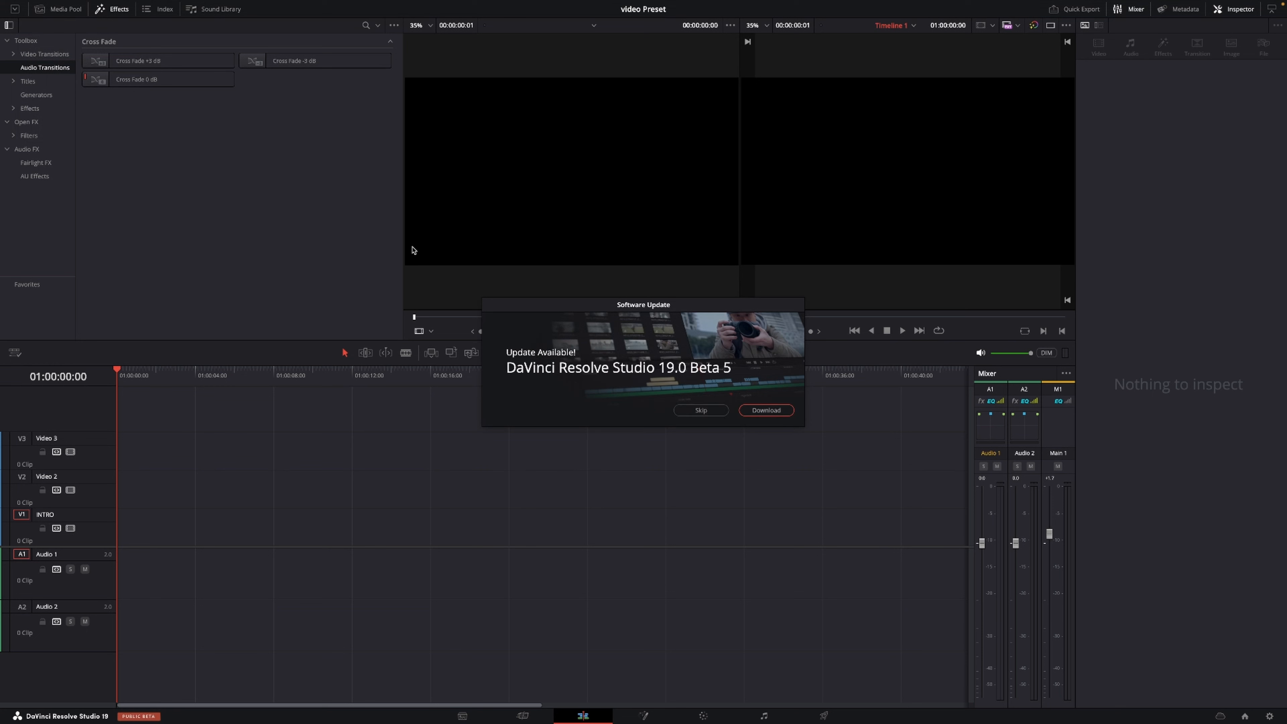
mouse_move(661, 372)
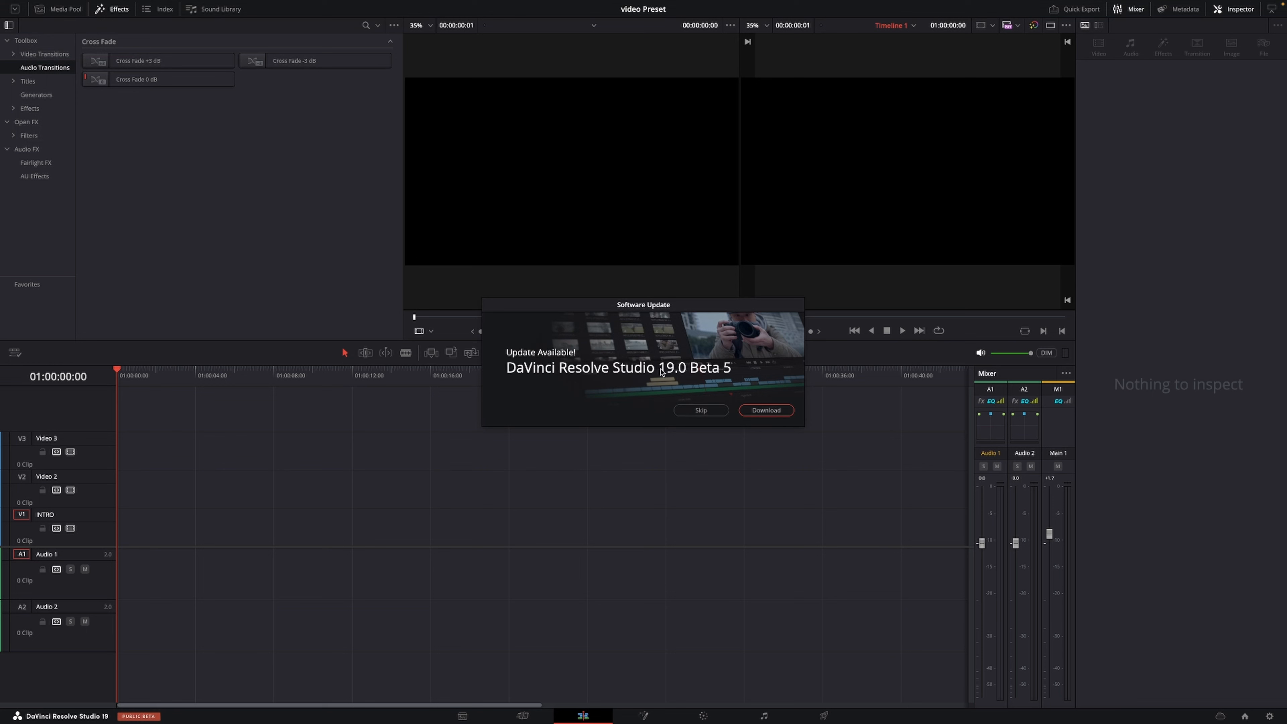
mouse_move(705, 391)
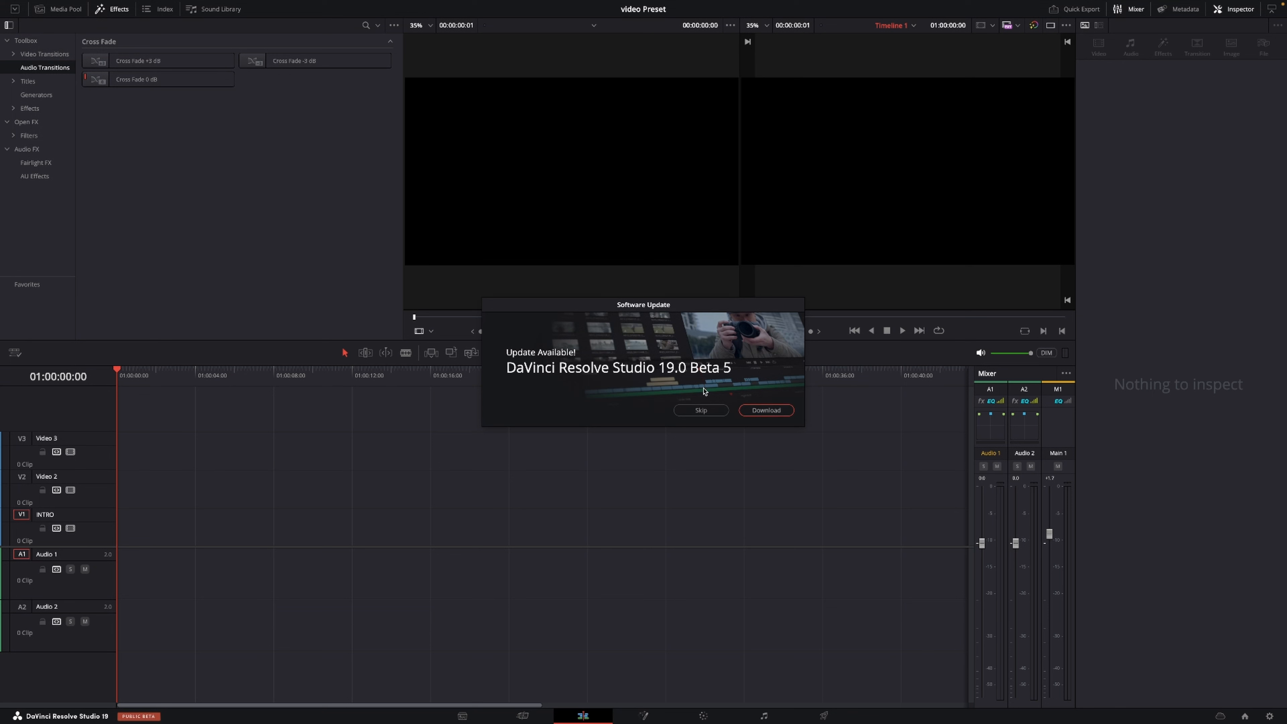
mouse_move(764, 410)
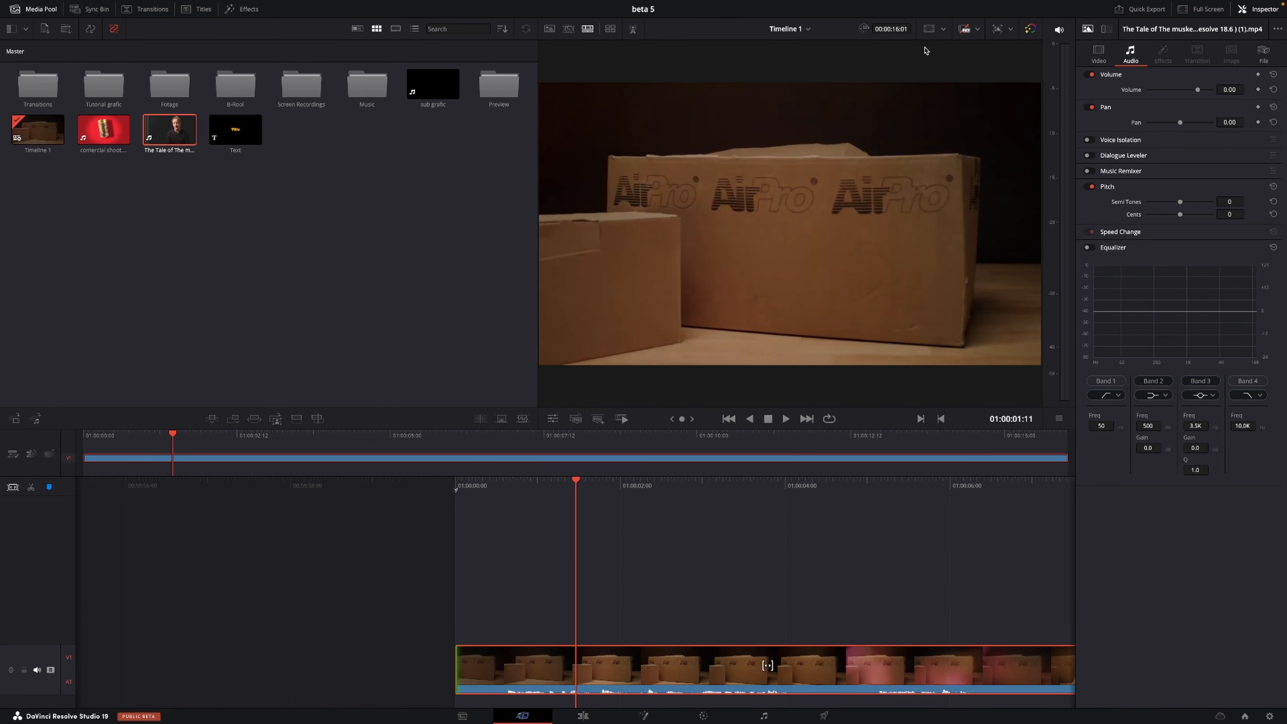
mouse_move(680, 309)
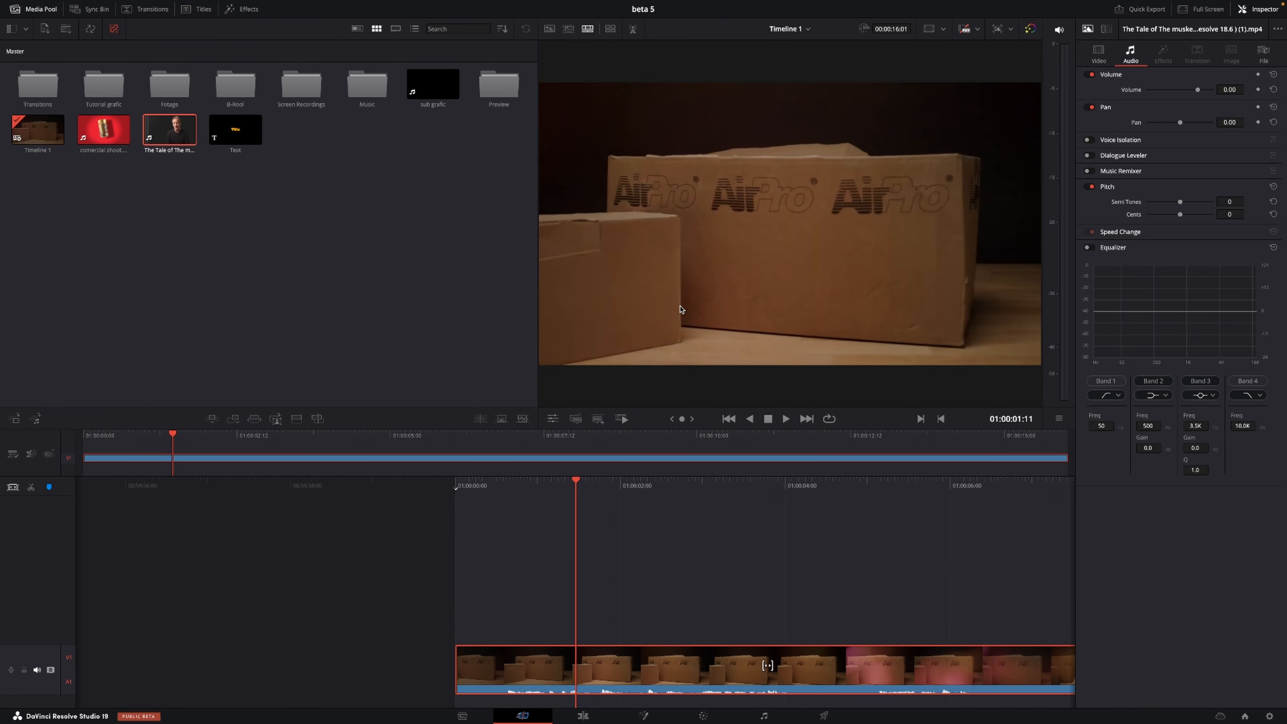
mouse_move(502, 609)
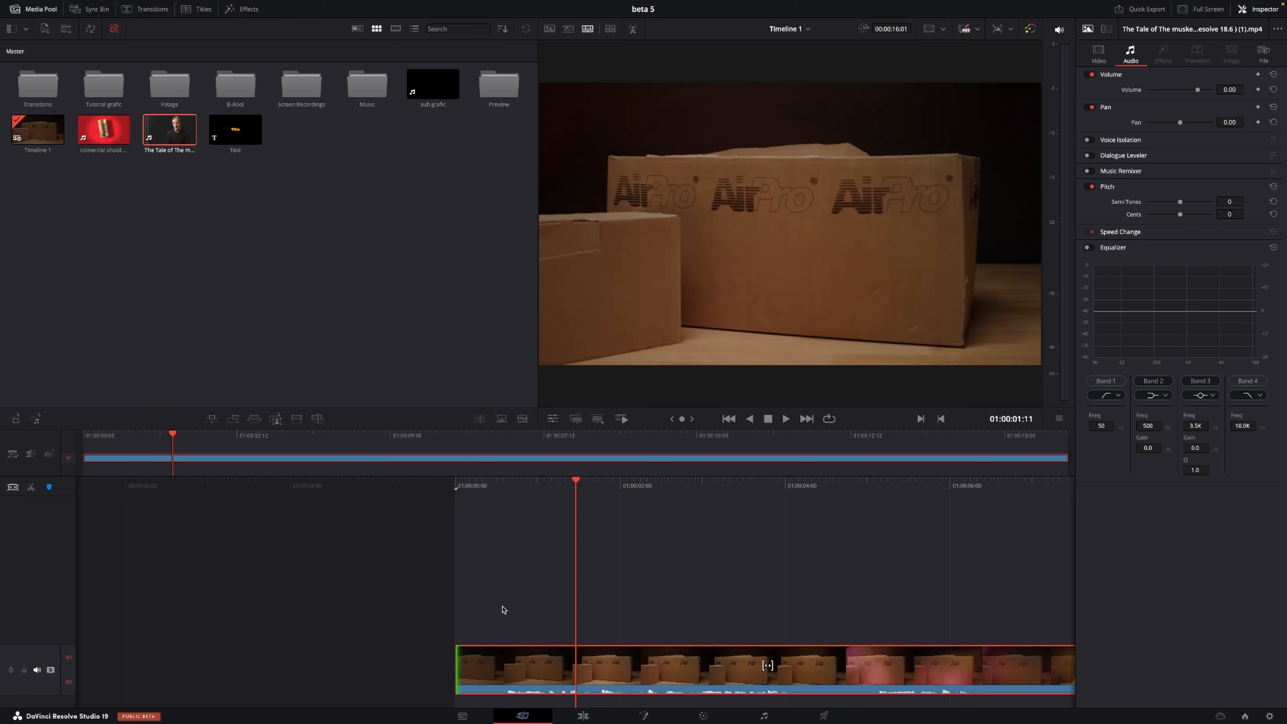
mouse_move(516, 603)
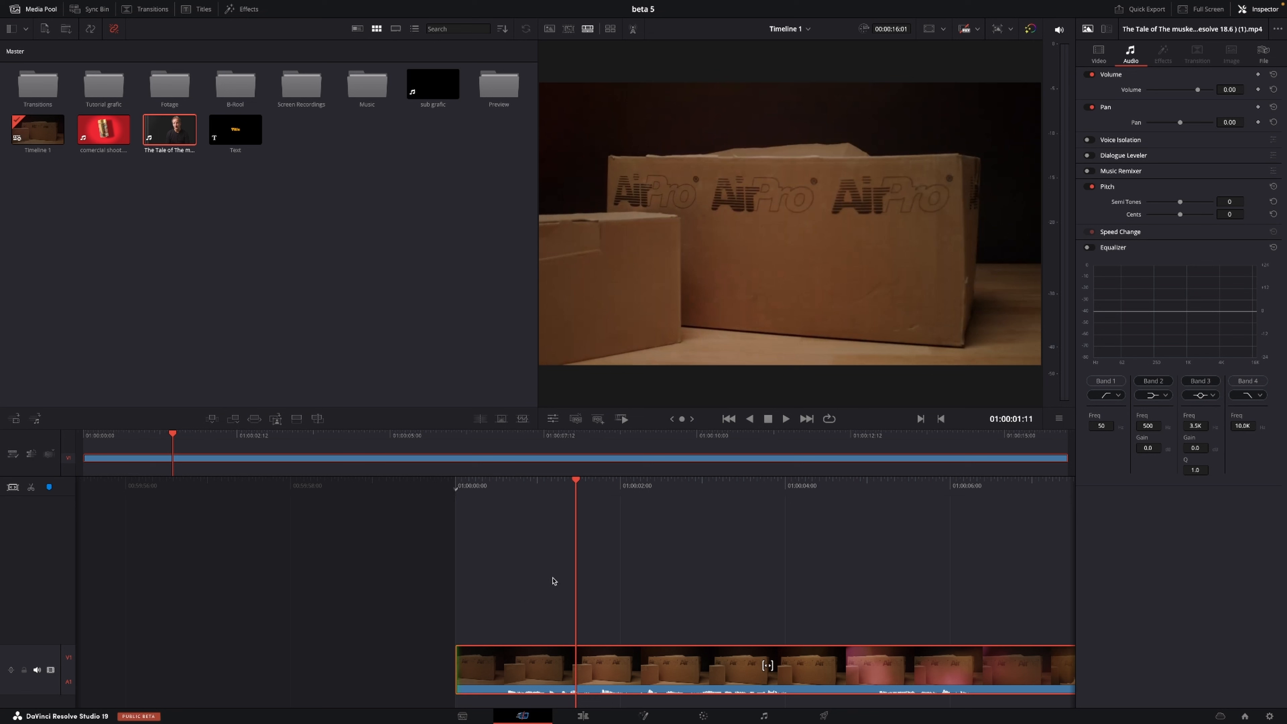
mouse_move(986, 571)
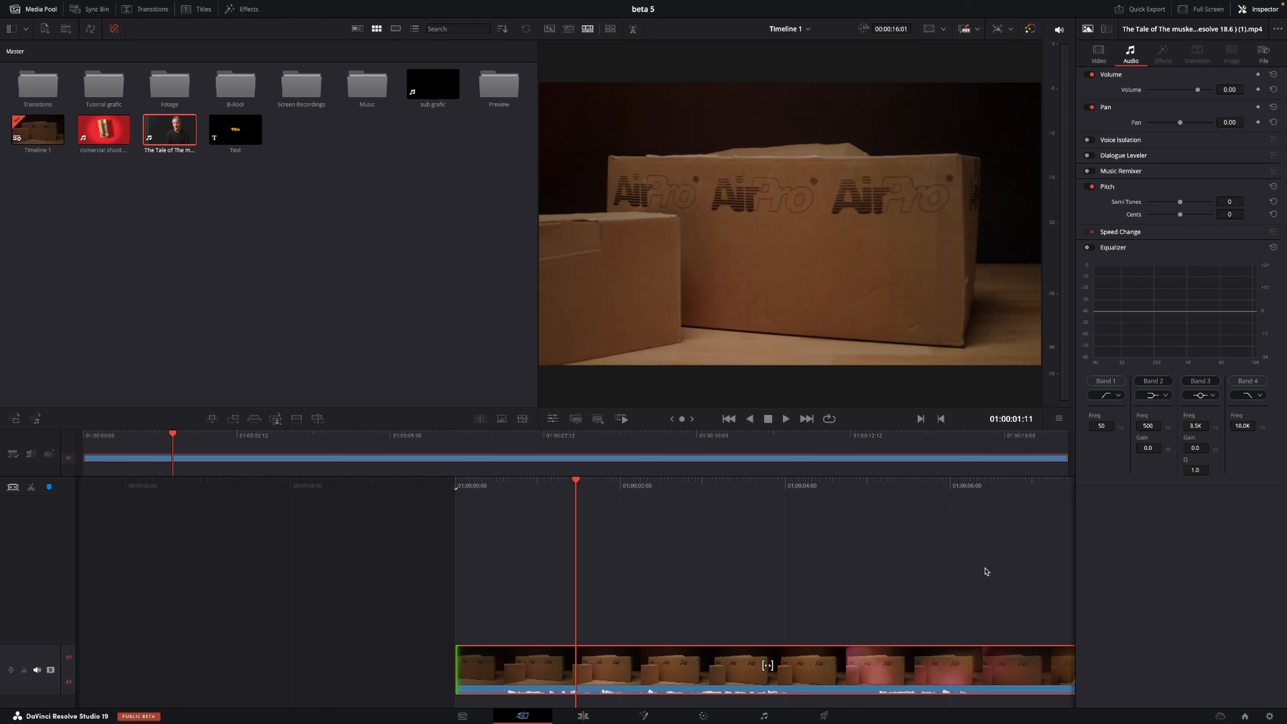
mouse_move(976, 584)
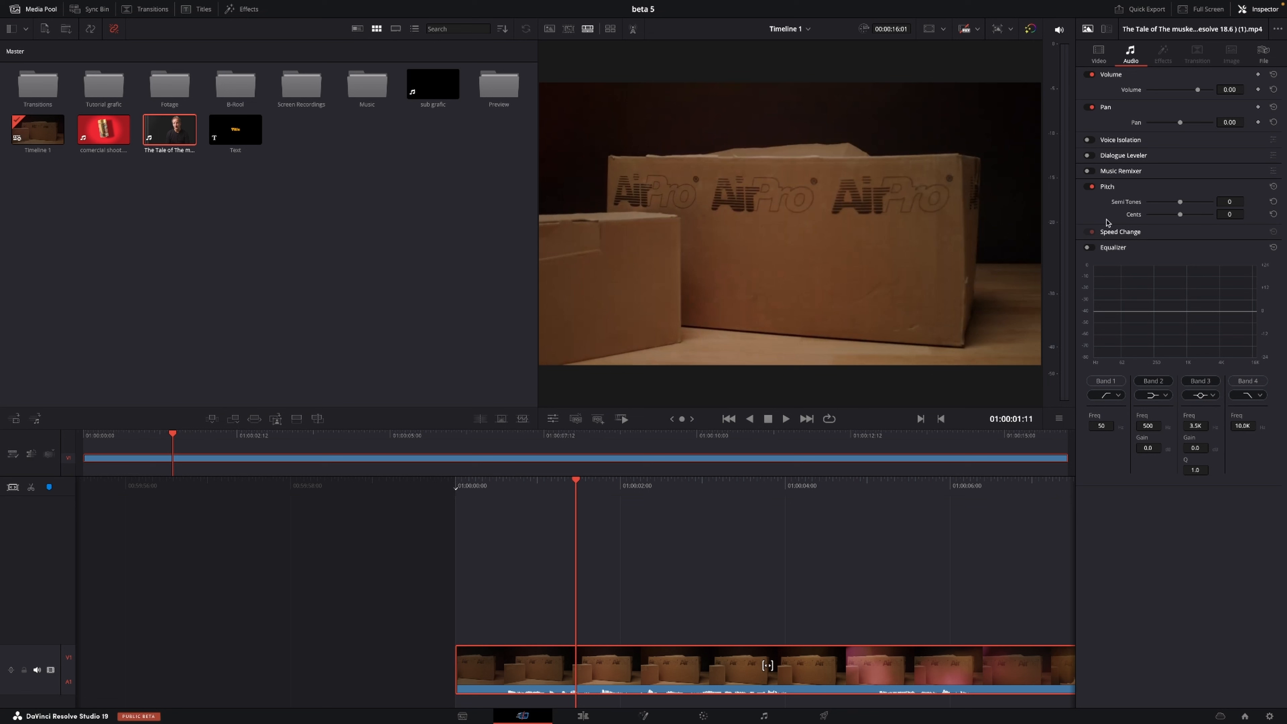
Select the Audio 1 track so the Inspector shows Voice Isolation, Dialogue Leveler and Ducker.
click(1106, 29)
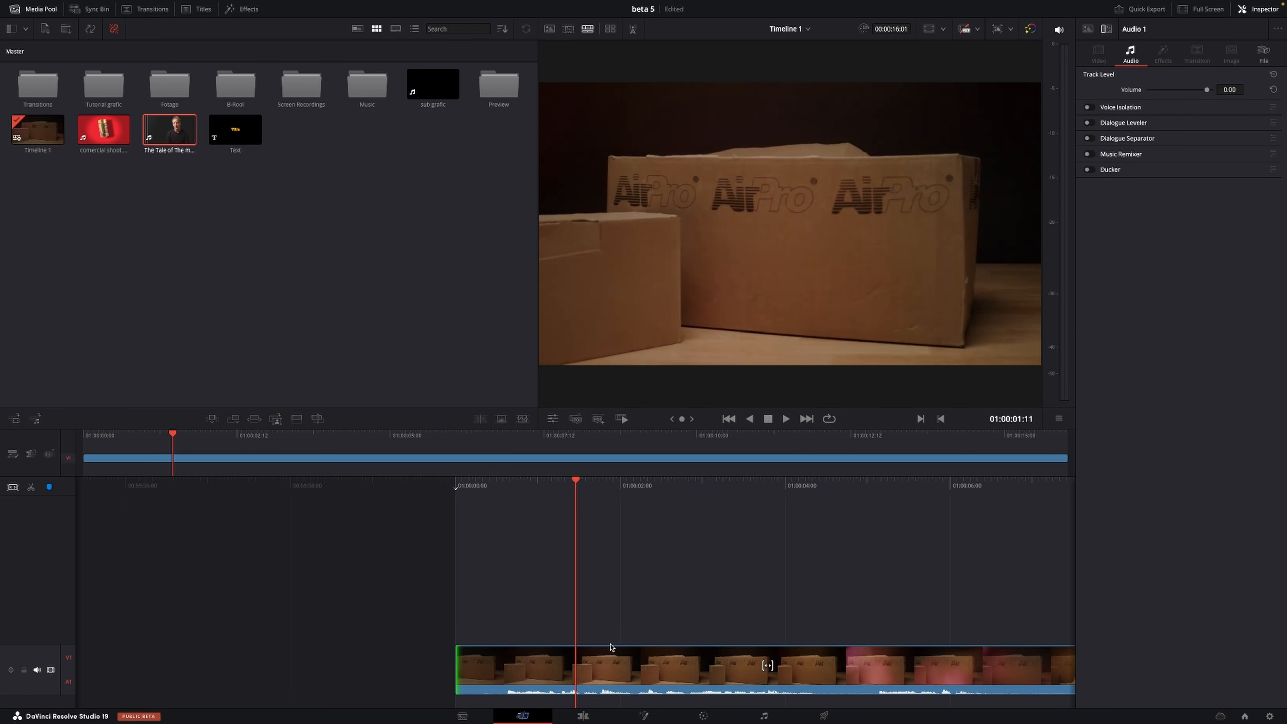
On the Edit page, blade the clip at the playhead around eleven seconds.
click(582, 716)
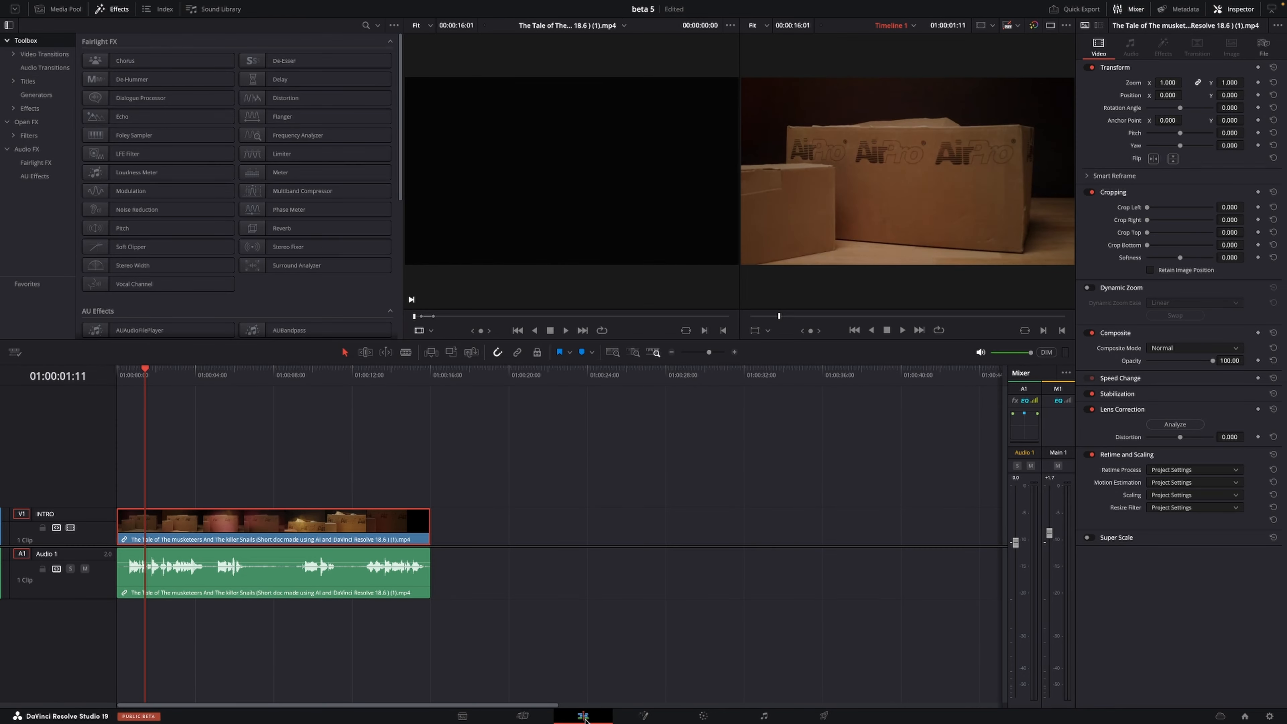
click(340, 376)
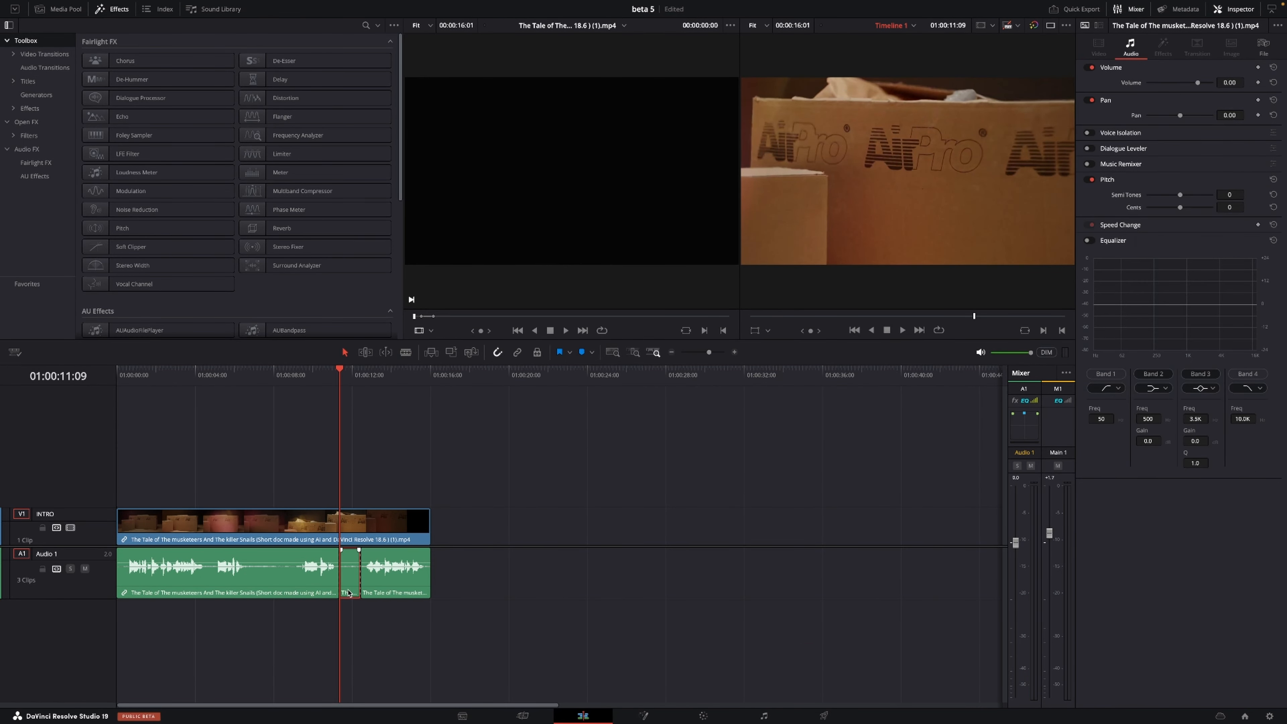
click(395, 526)
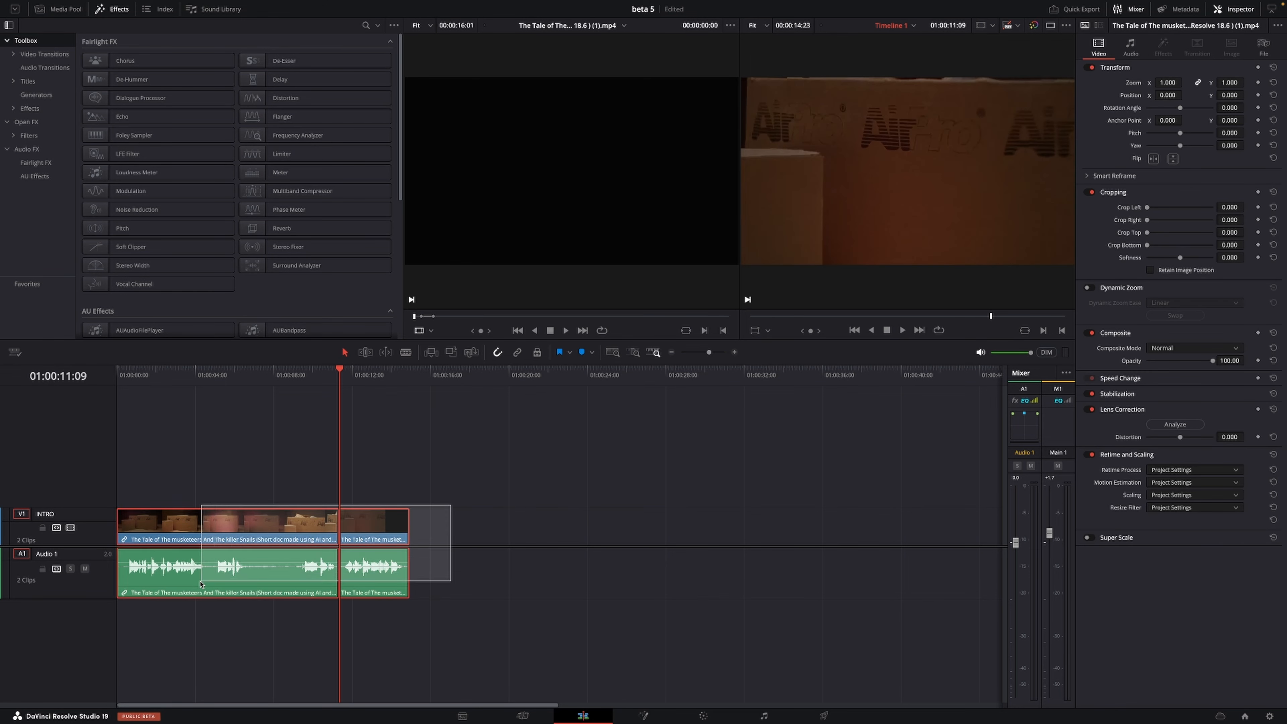
Merge both pieces into a new compound clip named Compound Clip 1.
right_click(228, 539)
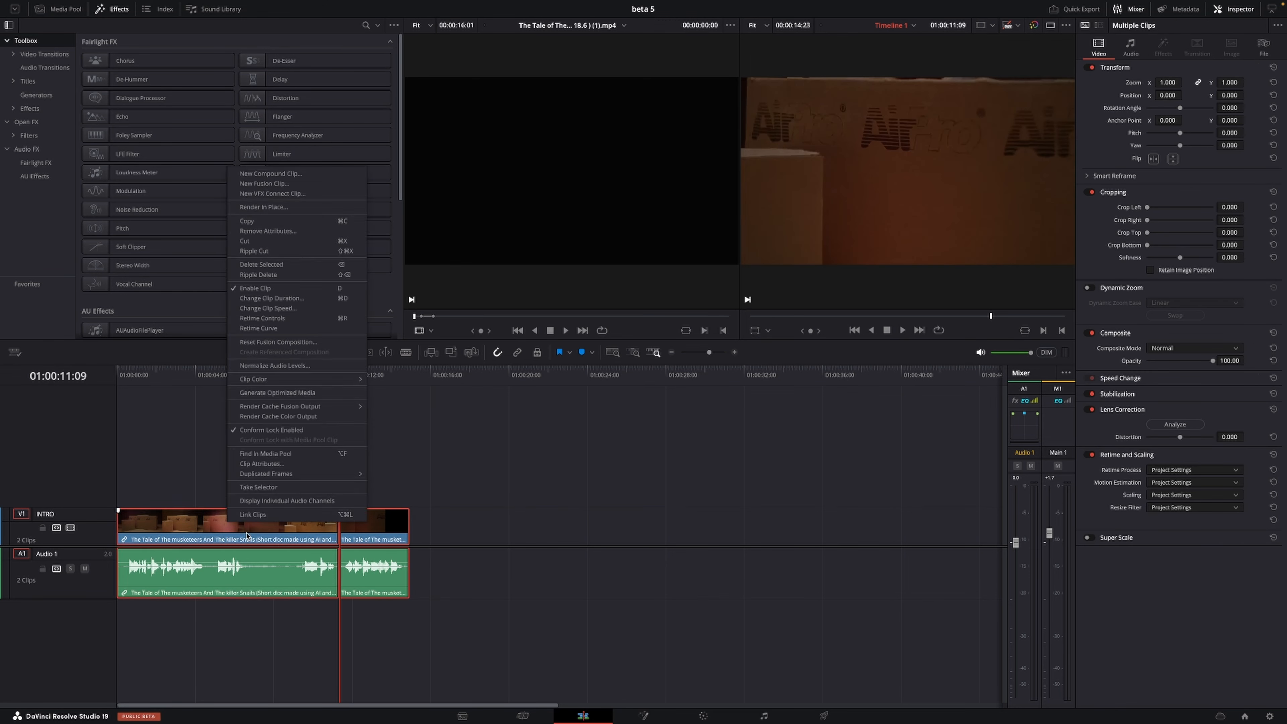
mouse_move(271, 173)
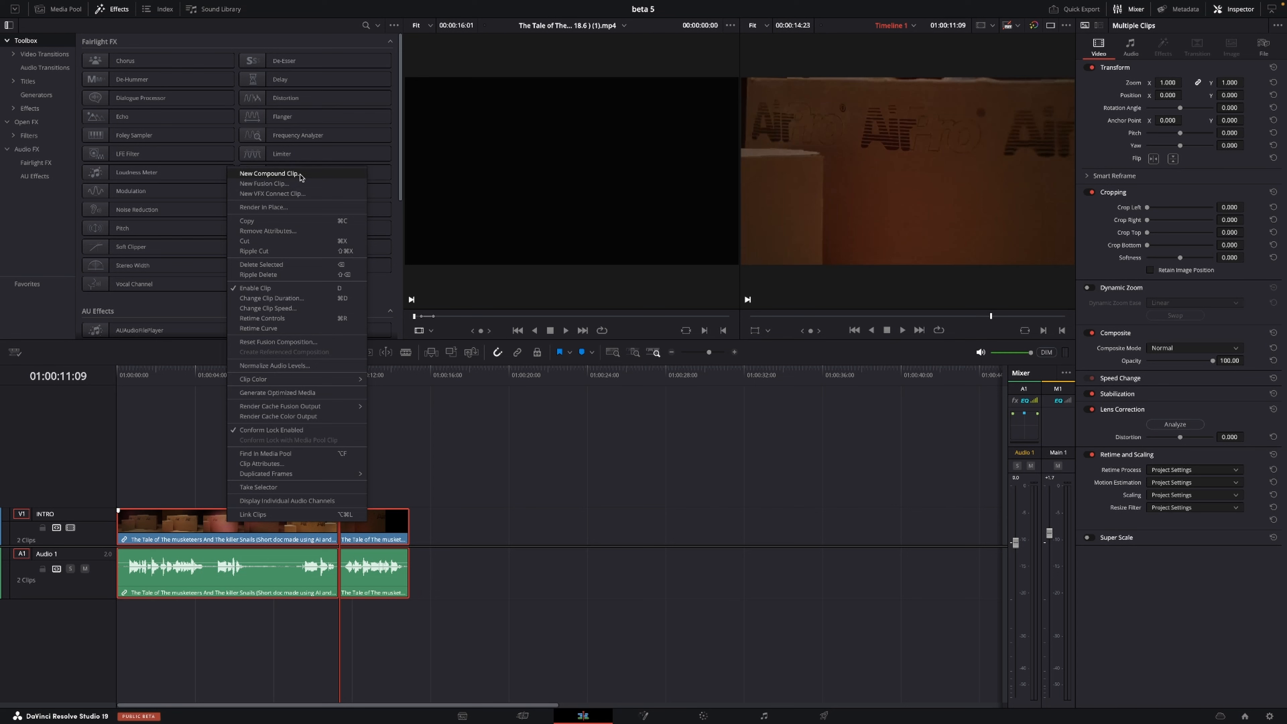
click(268, 172)
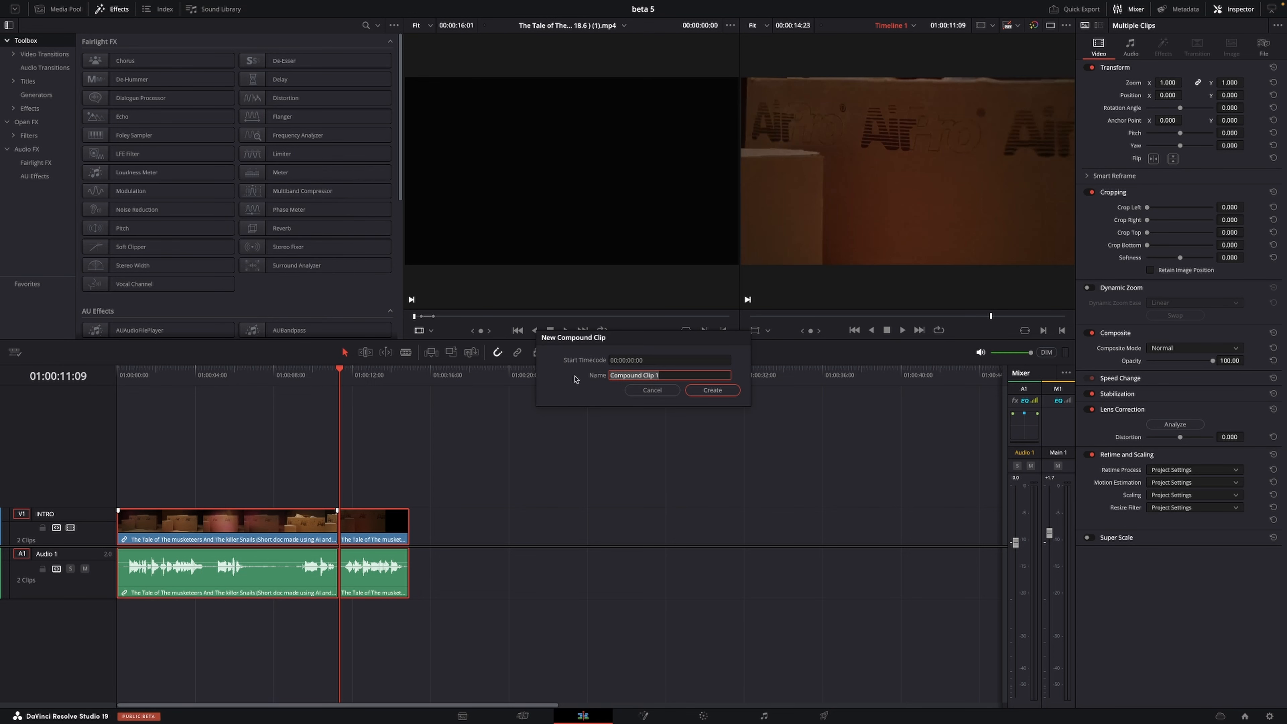
click(710, 390)
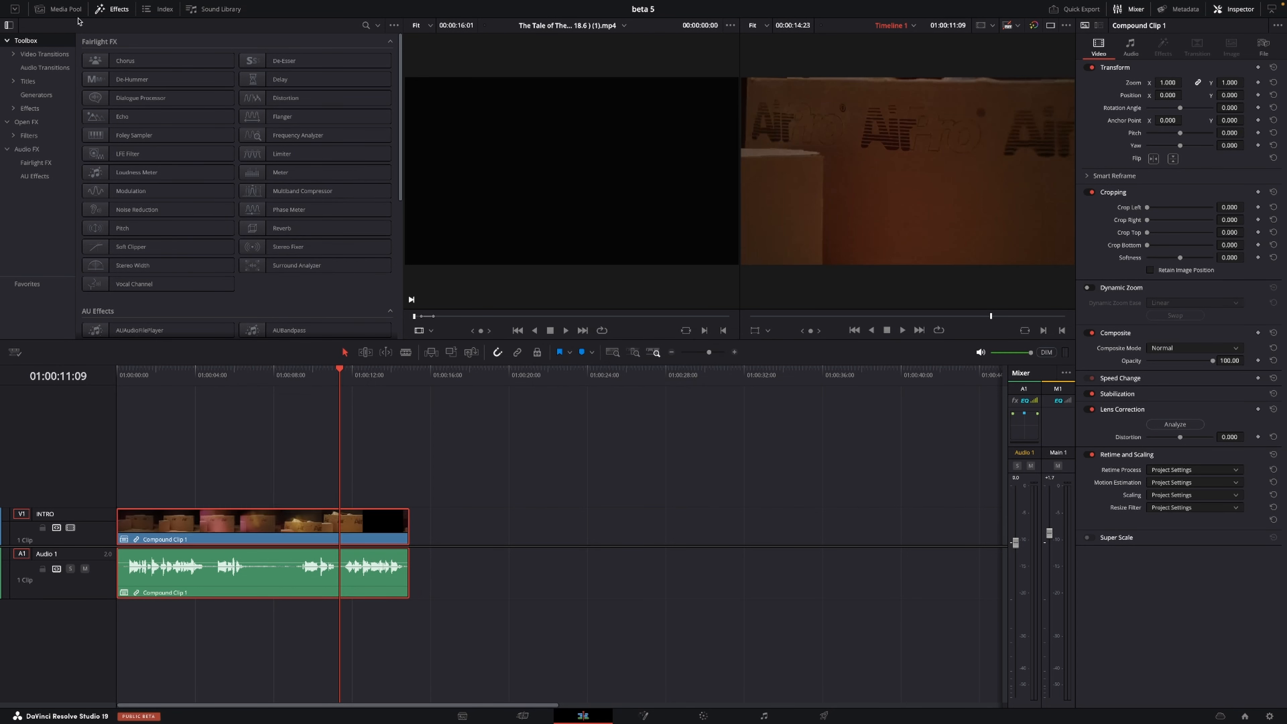
Transcribe Compound Clip 1's audio from the Media Pool, then dismiss the transcript.
click(57, 9)
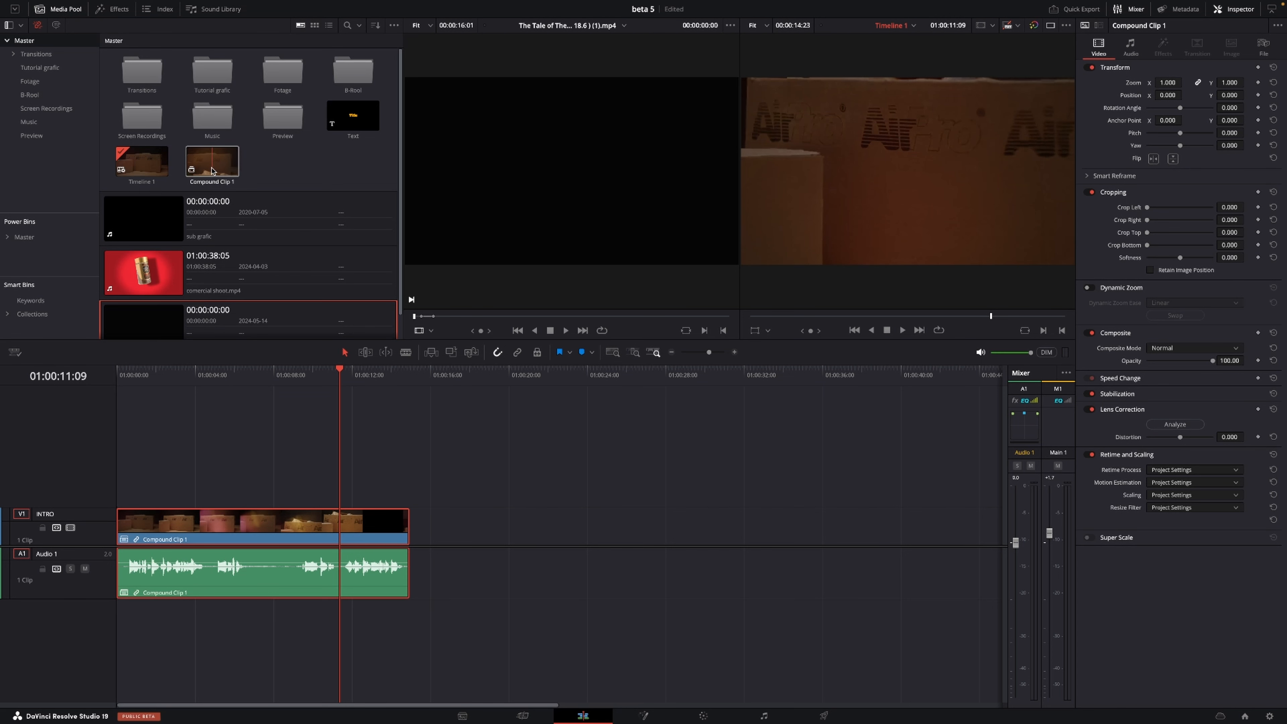
right_click(212, 161)
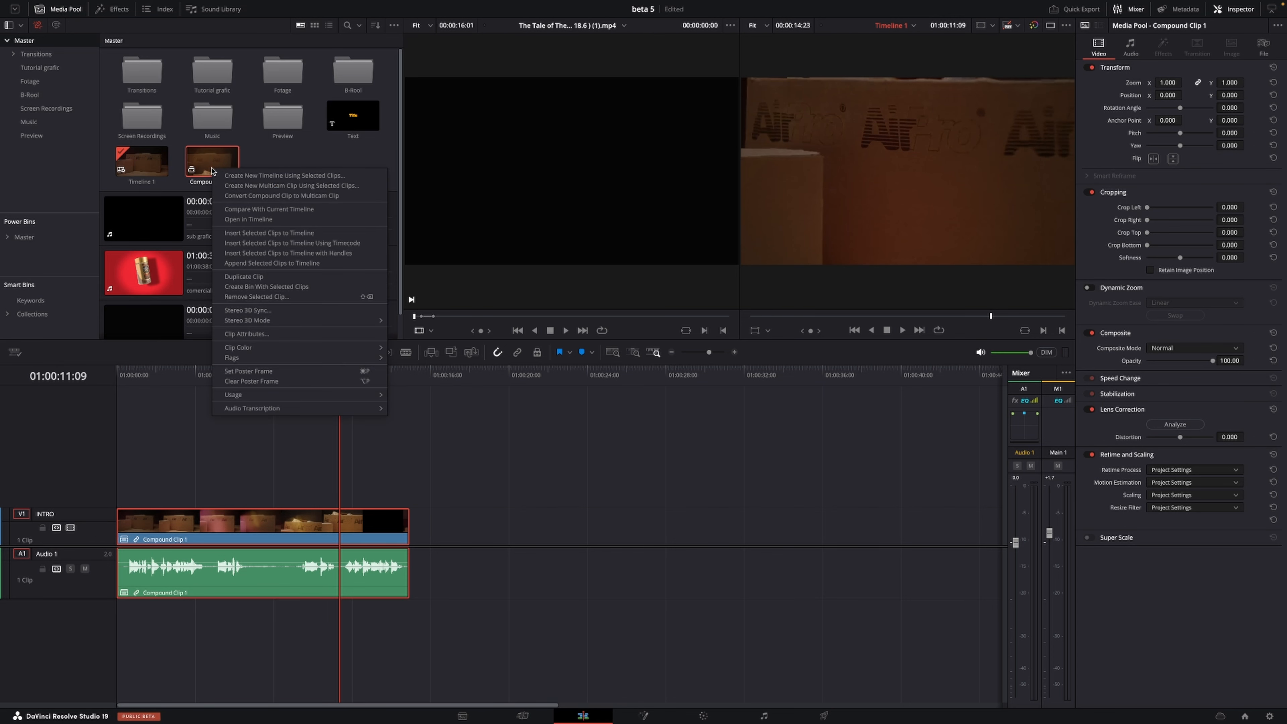
mouse_move(266, 320)
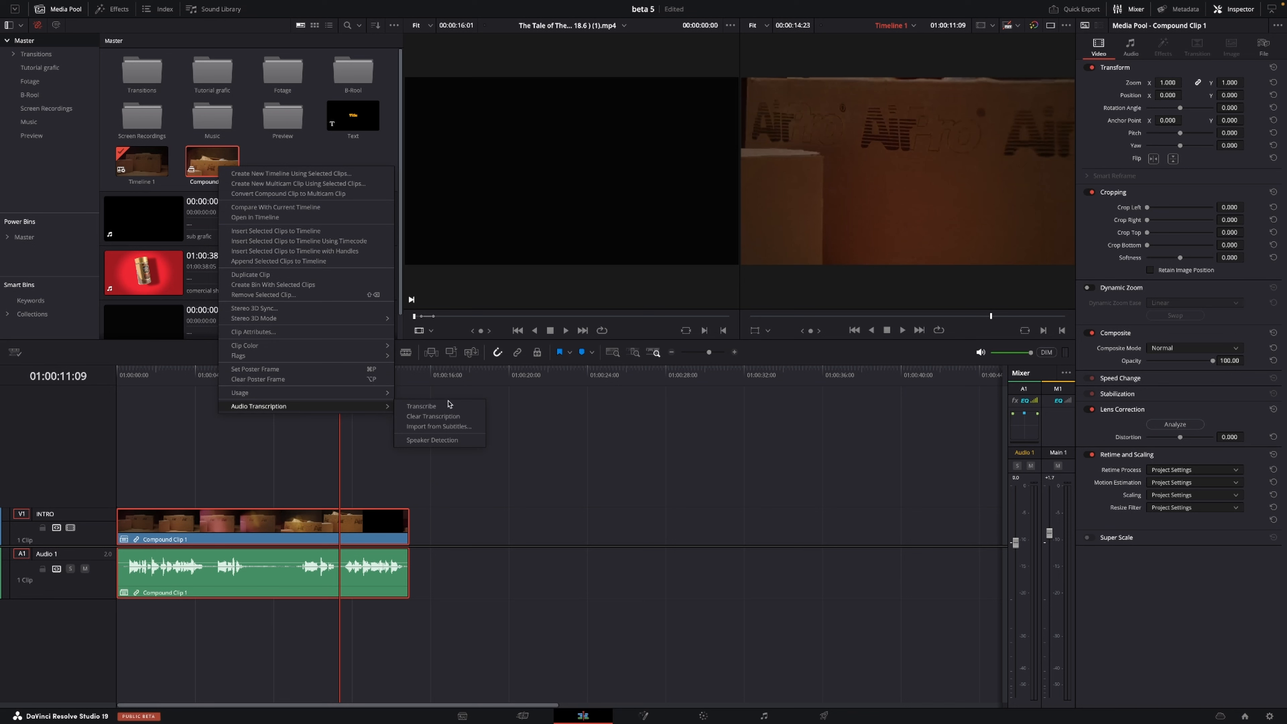
click(421, 405)
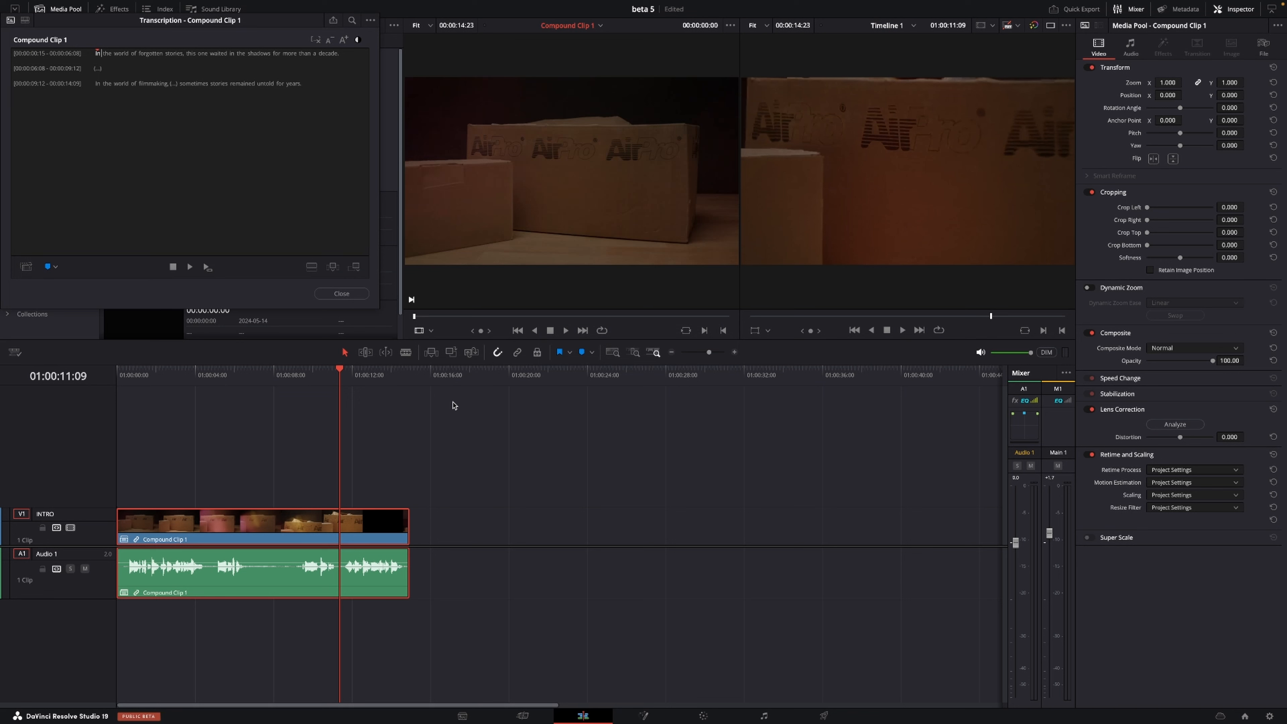
mouse_move(307, 321)
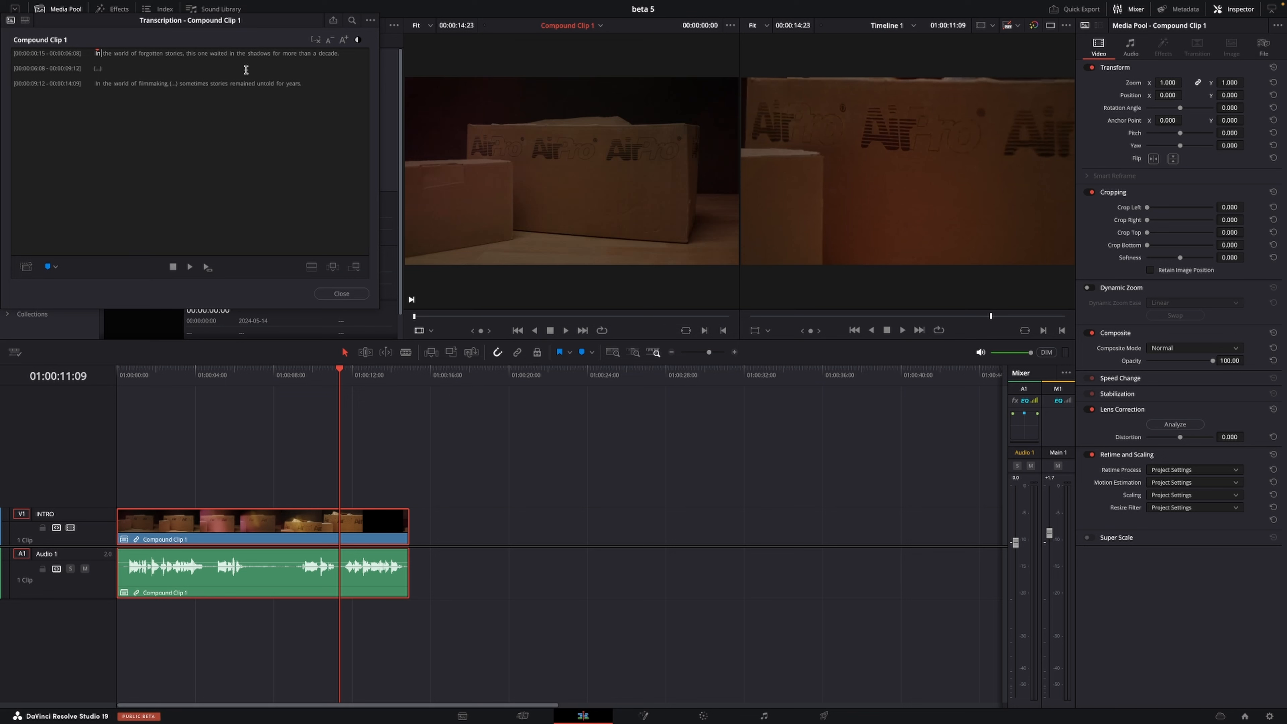
mouse_move(229, 110)
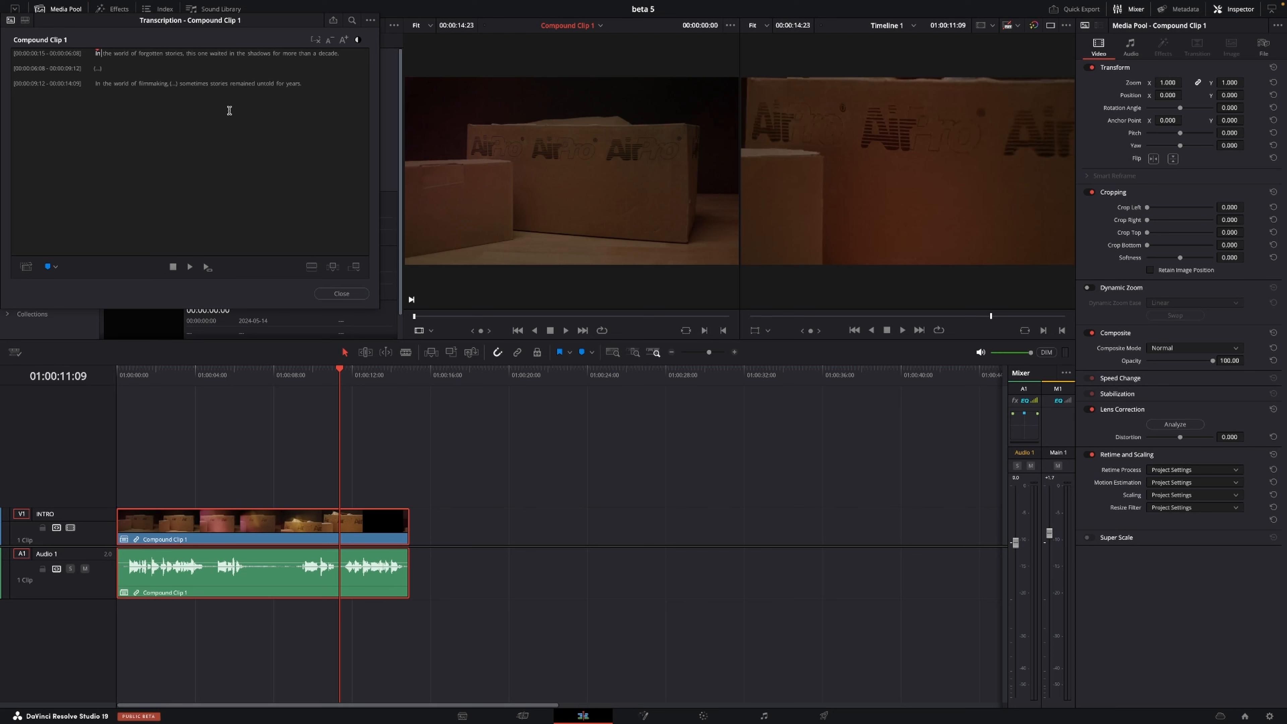
click(340, 293)
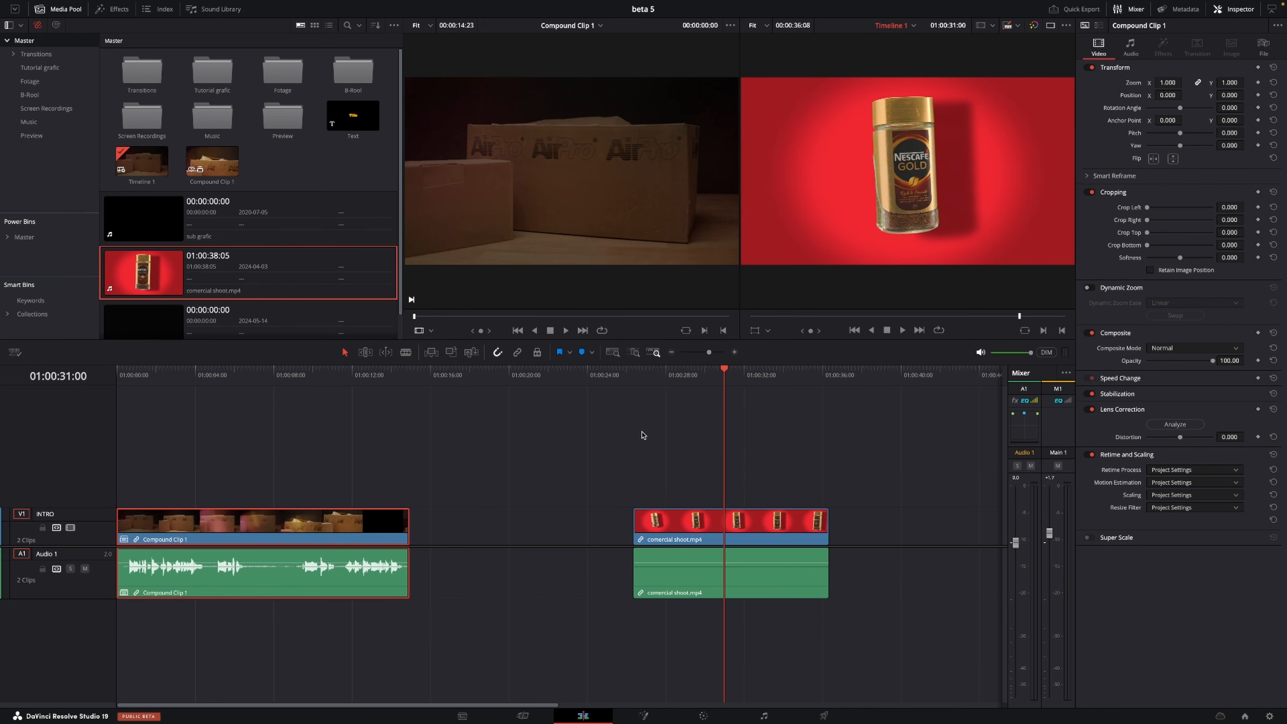
Move the commercial shoot clip to the Color page for grading.
click(701, 715)
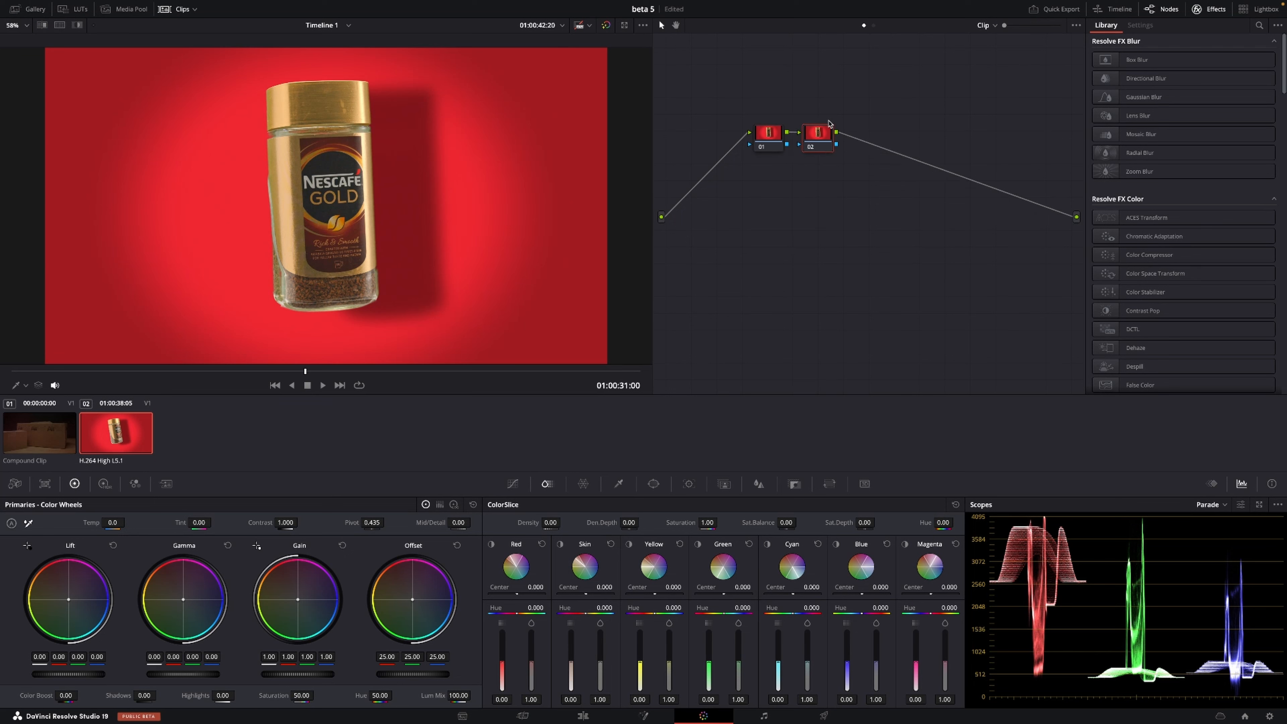
mouse_move(1187, 41)
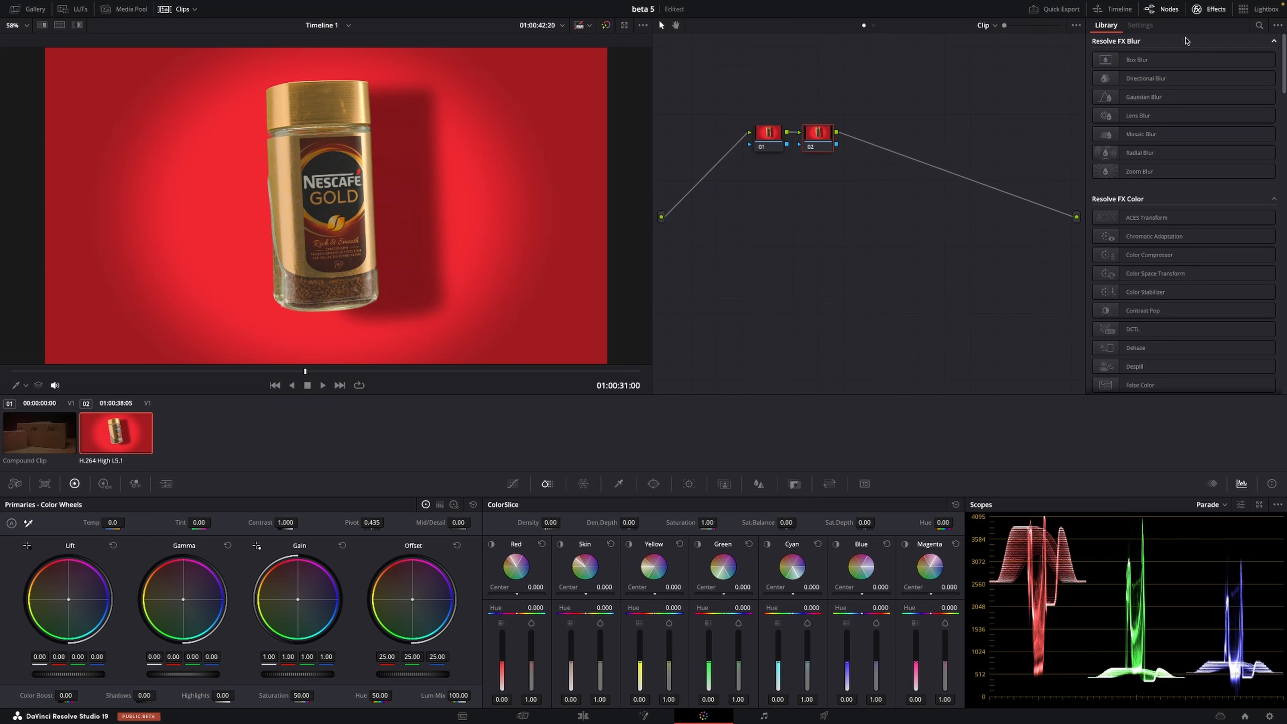
Find Film Look Creator via 'film', apply it and switch the core look from Rochester to Vintage.
click(1258, 24)
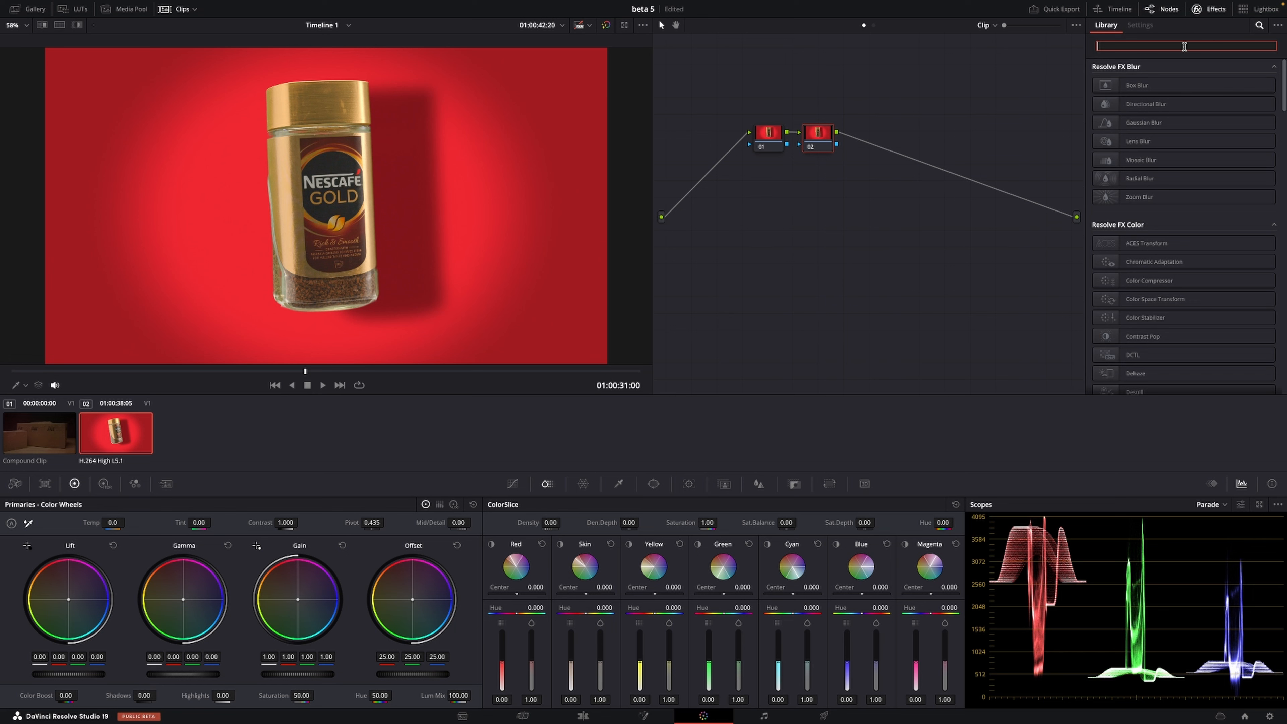
text(film)
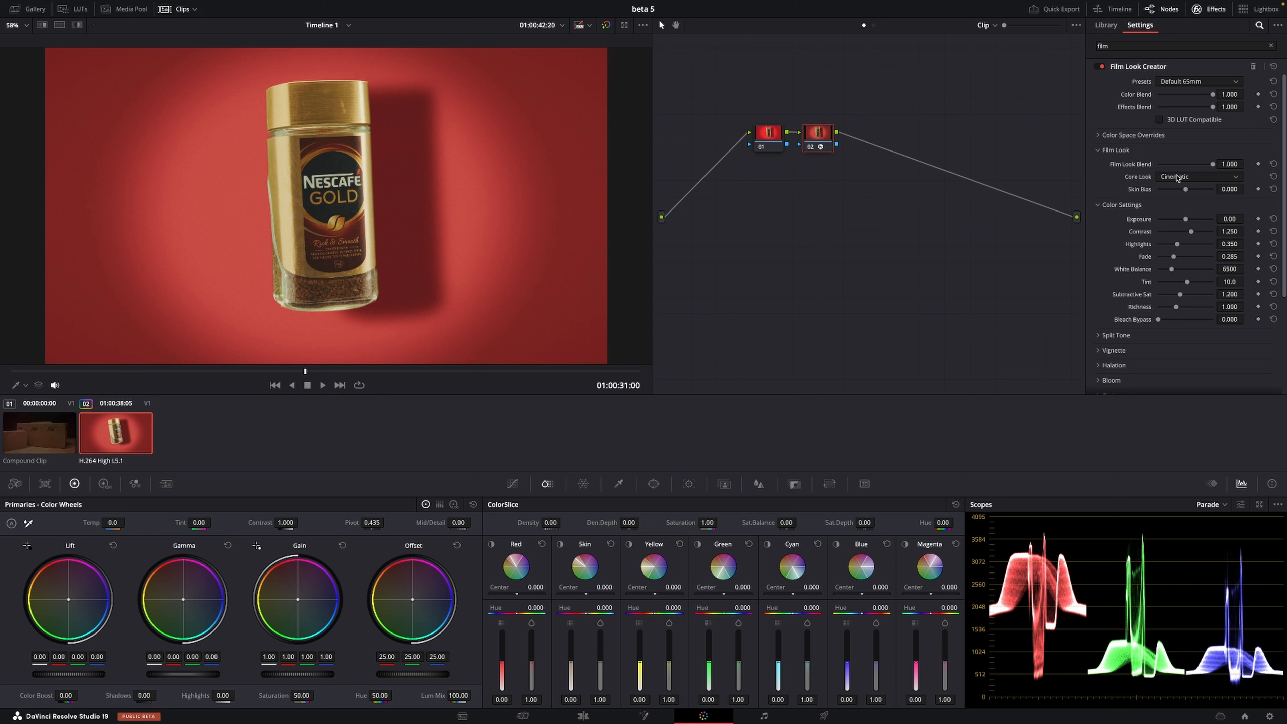
click(1198, 176)
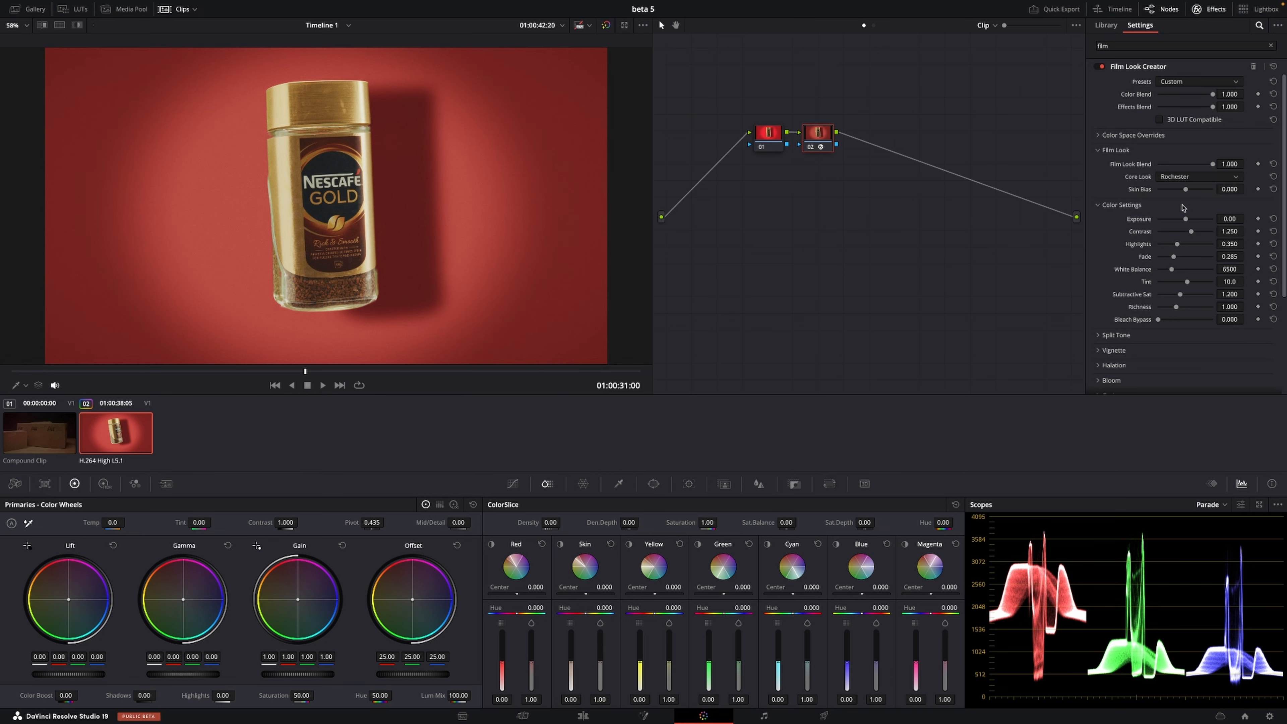
click(1197, 176)
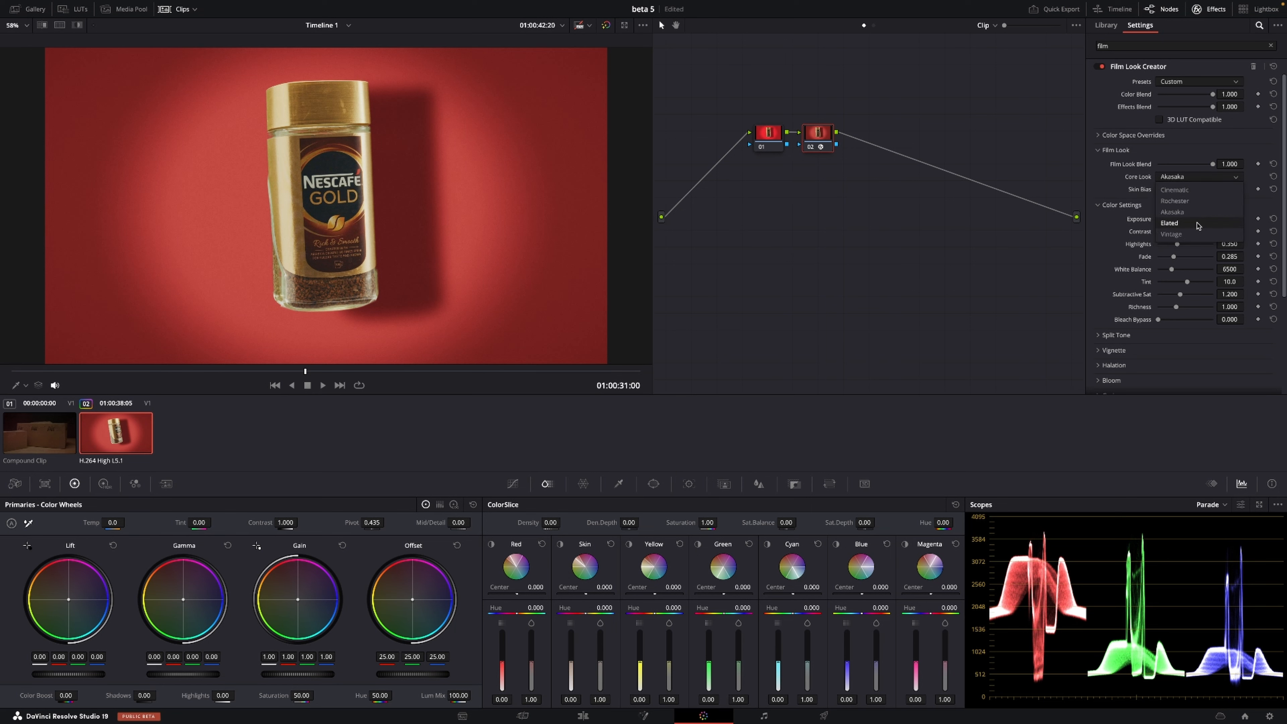
click(1170, 234)
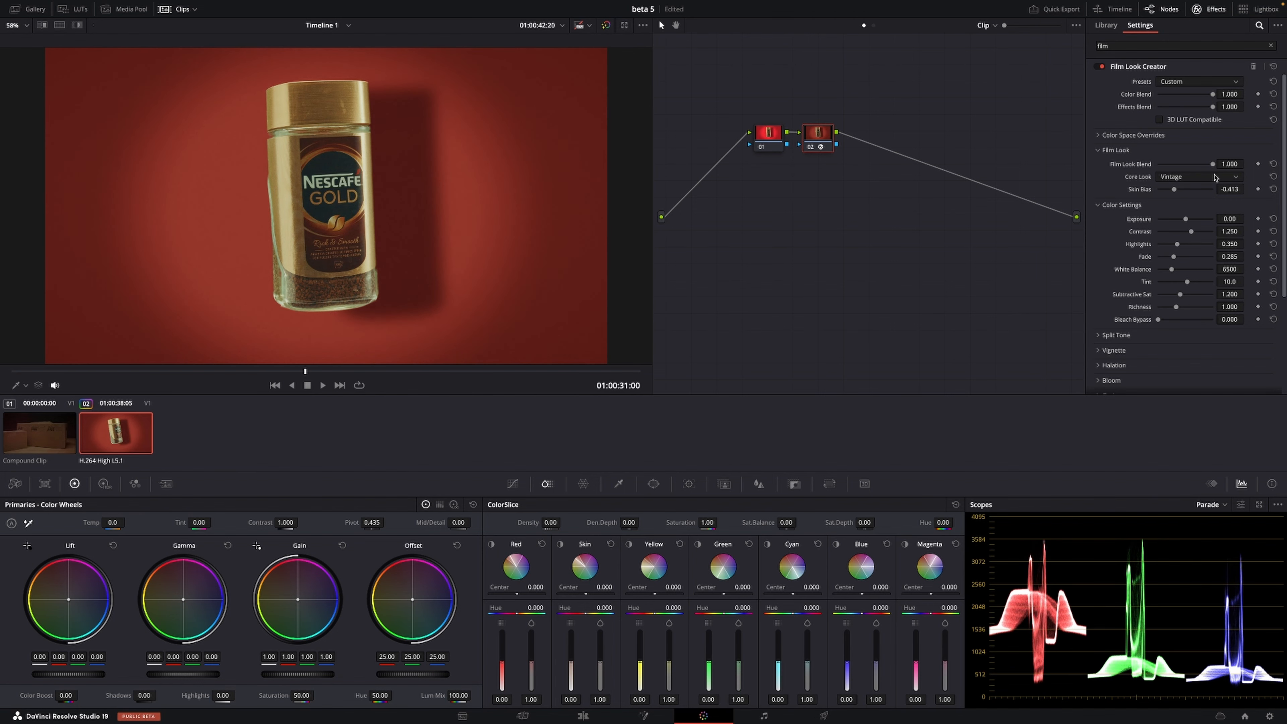
scroll(down, 3)
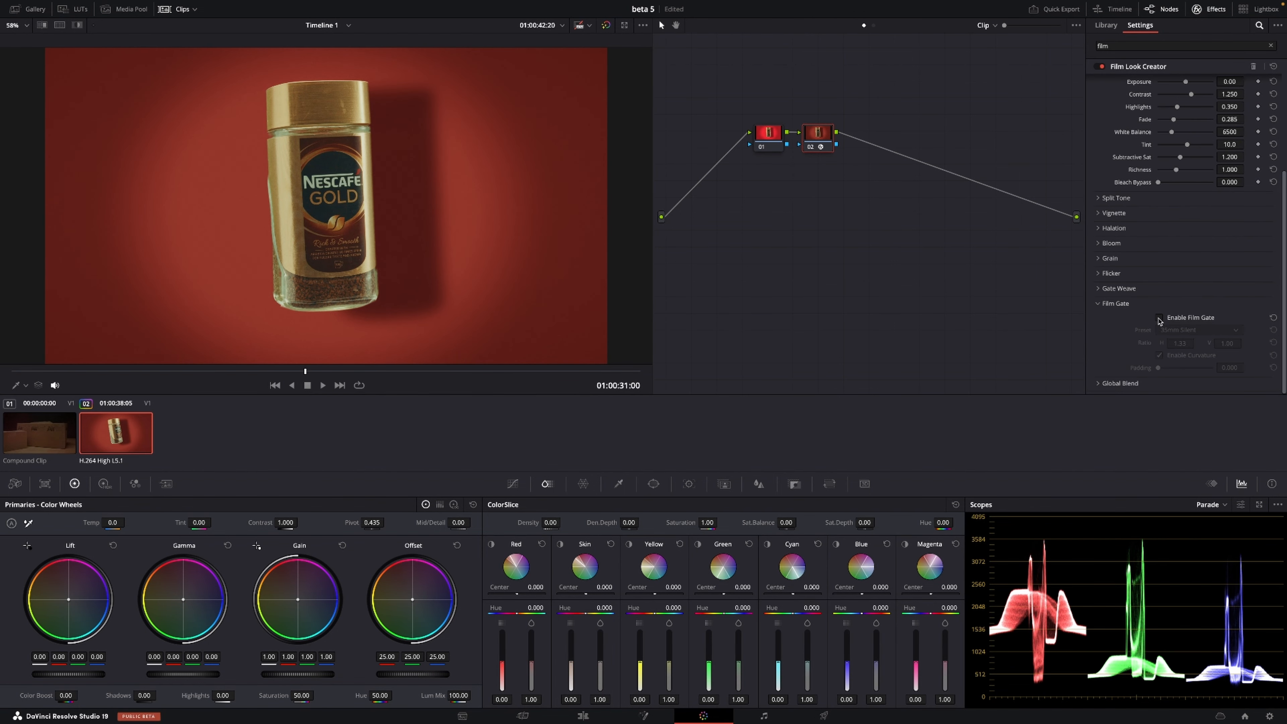
Enable Film Gate and choose the Super 8mm preset.
click(1159, 317)
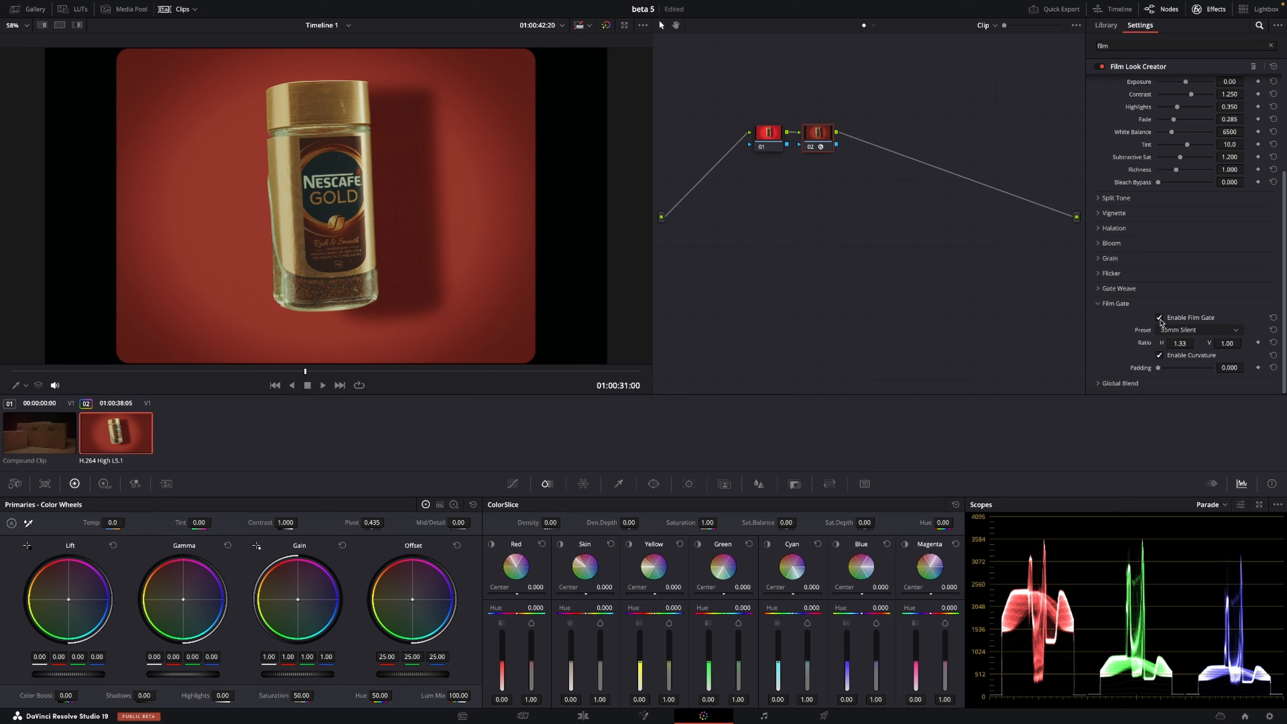
click(1197, 329)
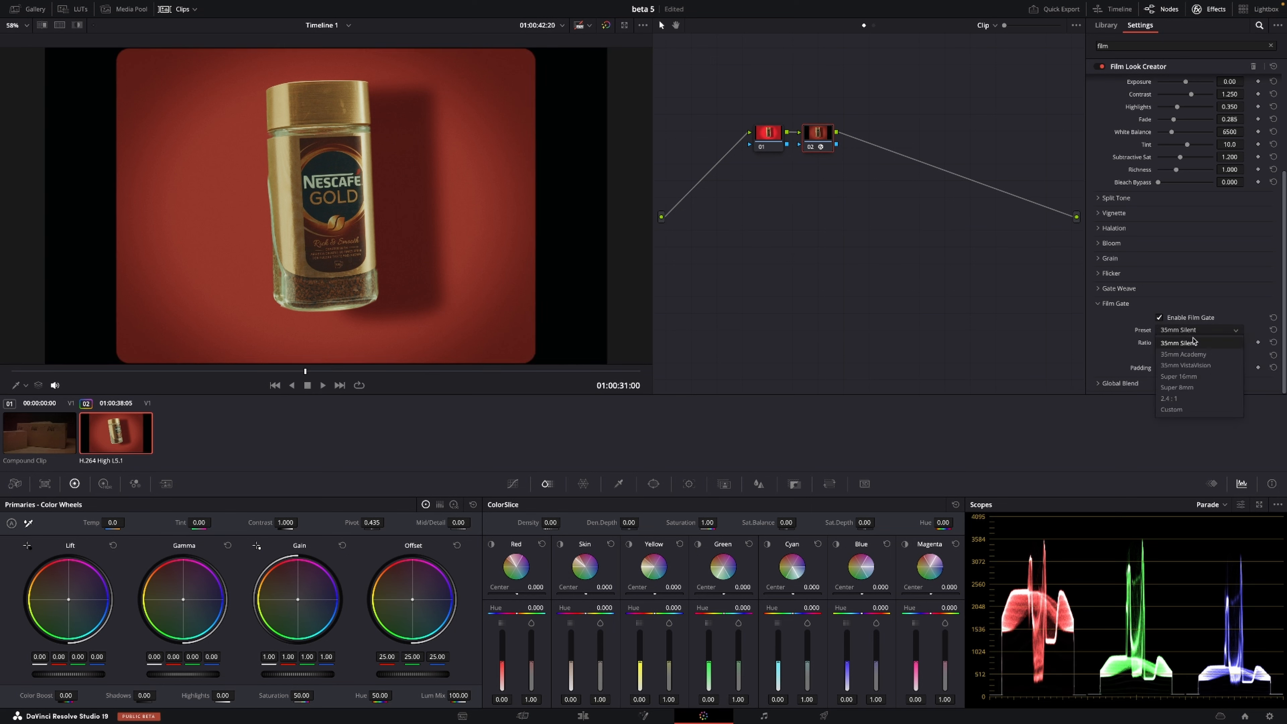
click(1177, 387)
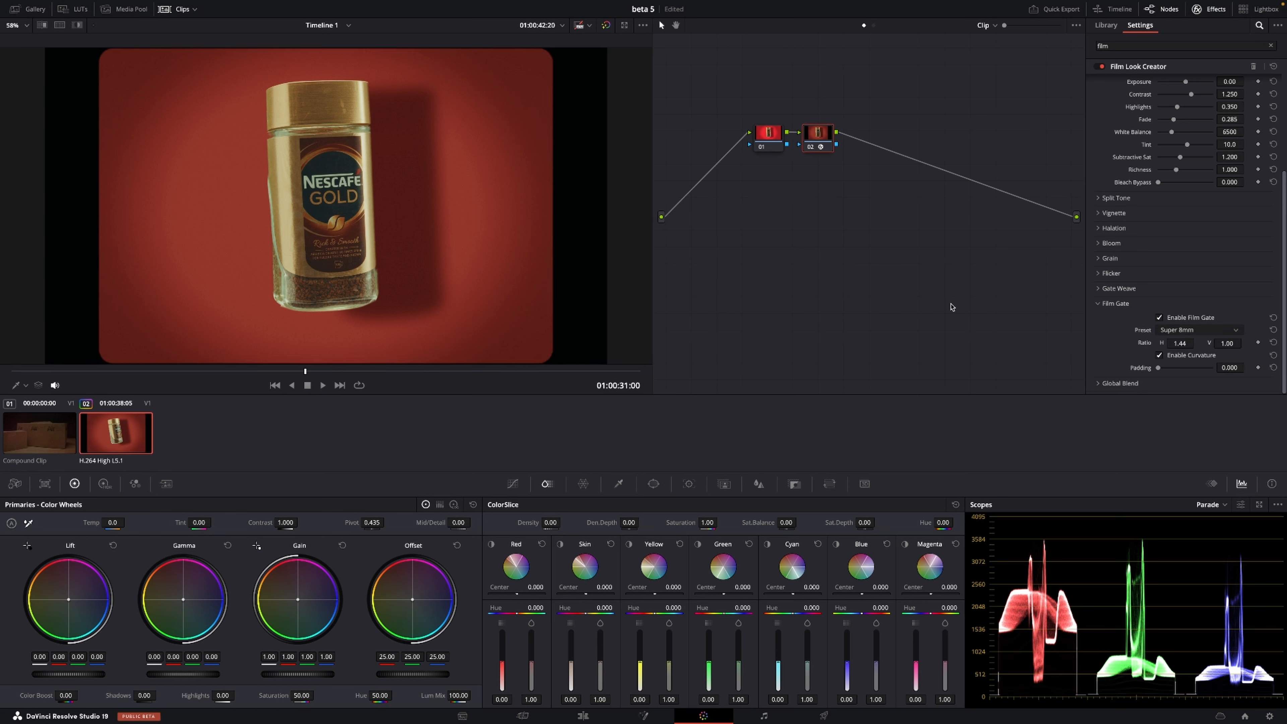
click(322, 384)
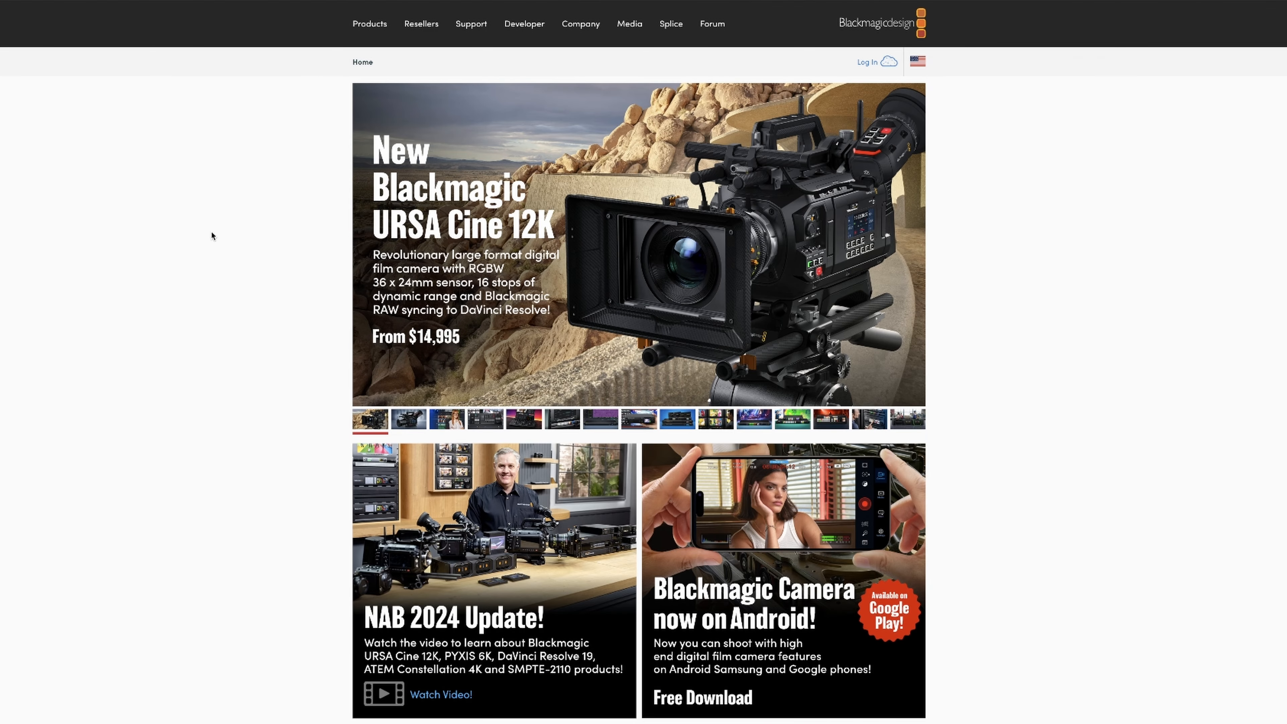
Navigate Forum > DaVinci Resolve board to the Studio 19 Public Beta 5 release post.
click(710, 23)
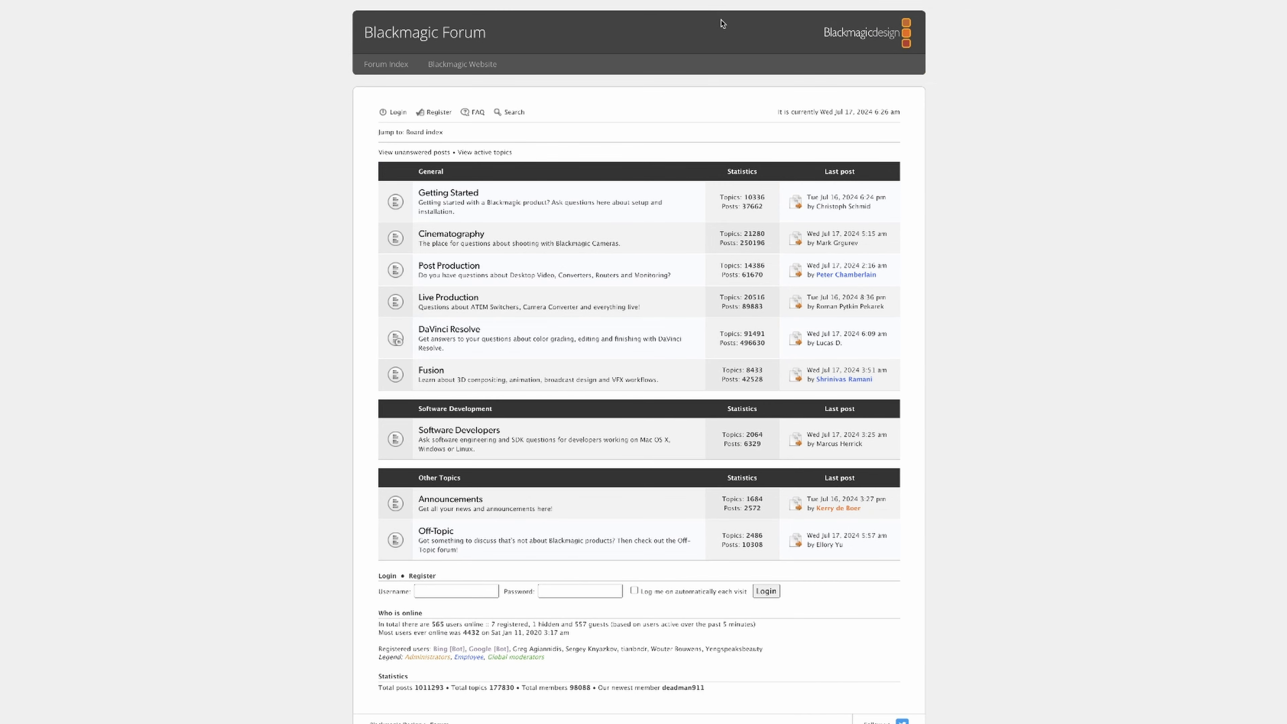
mouse_move(449, 329)
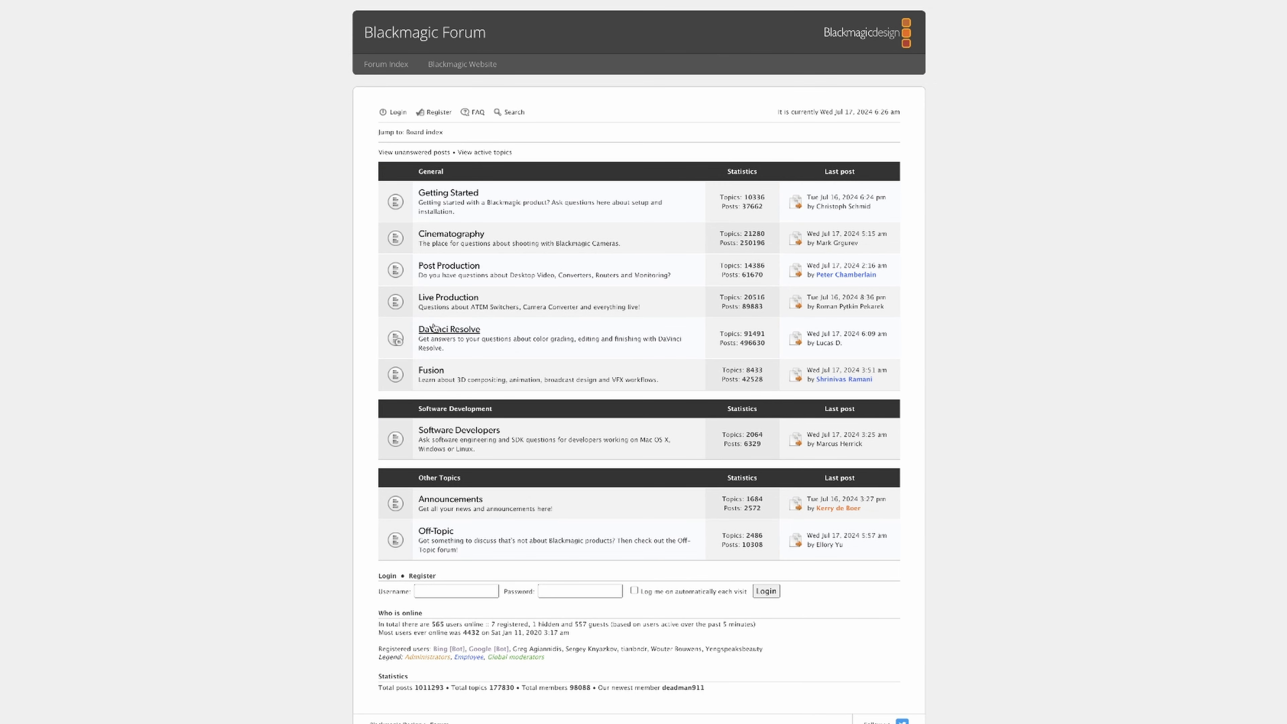
click(449, 329)
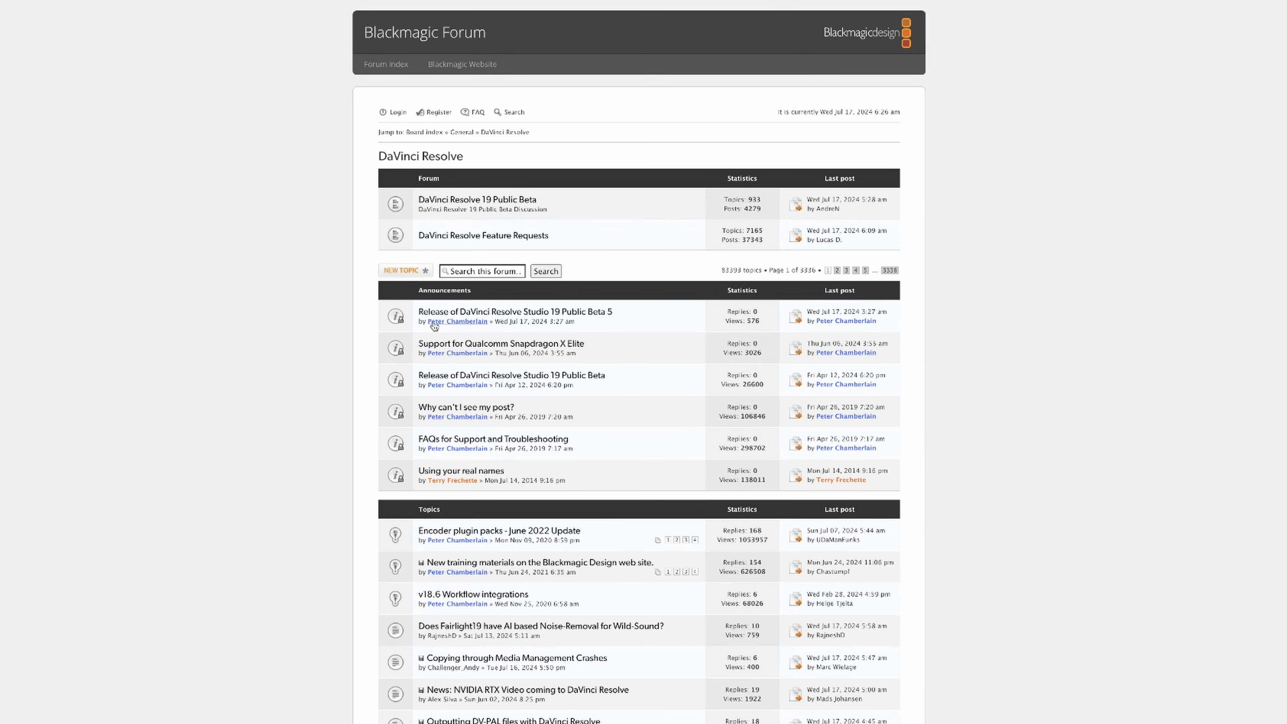
click(514, 311)
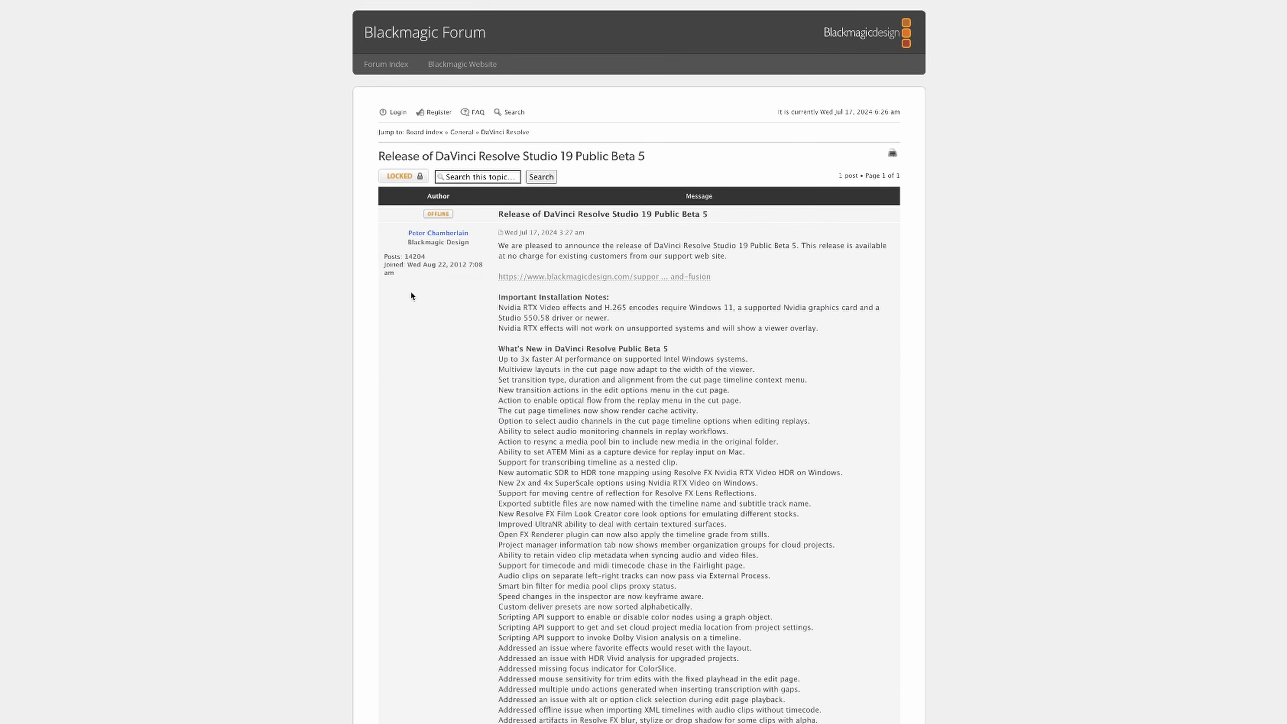
mouse_move(579, 409)
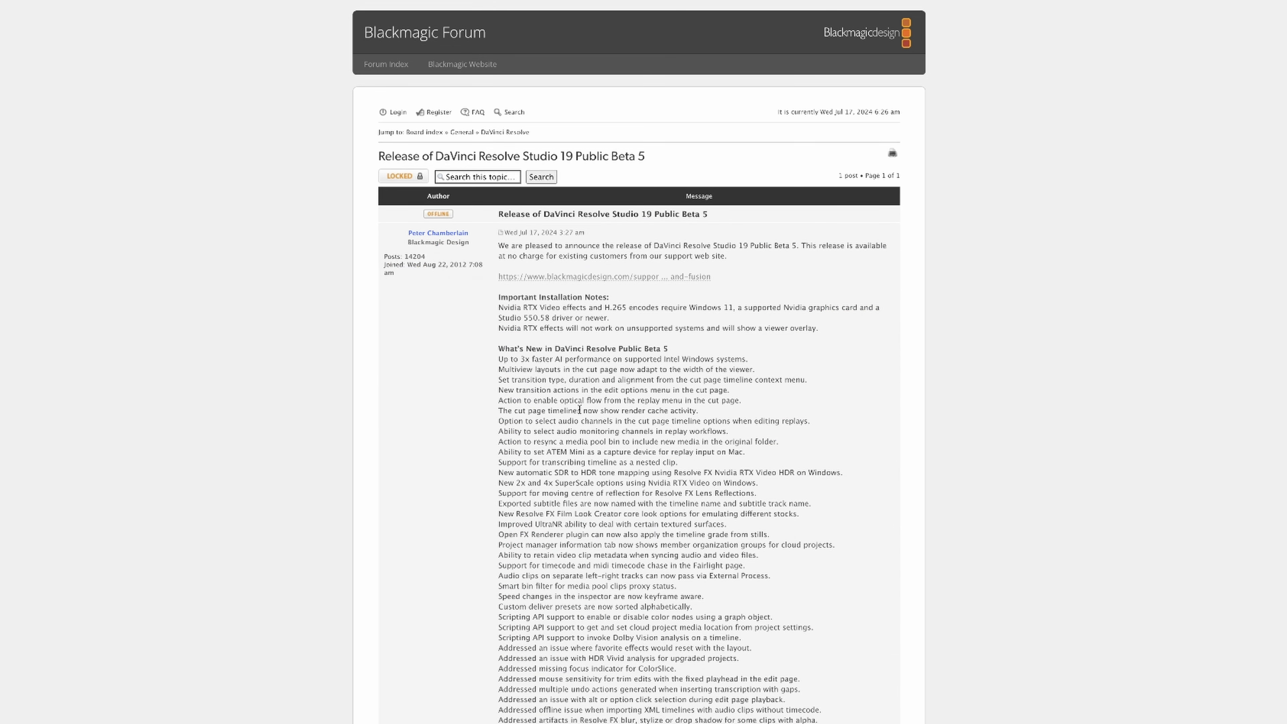